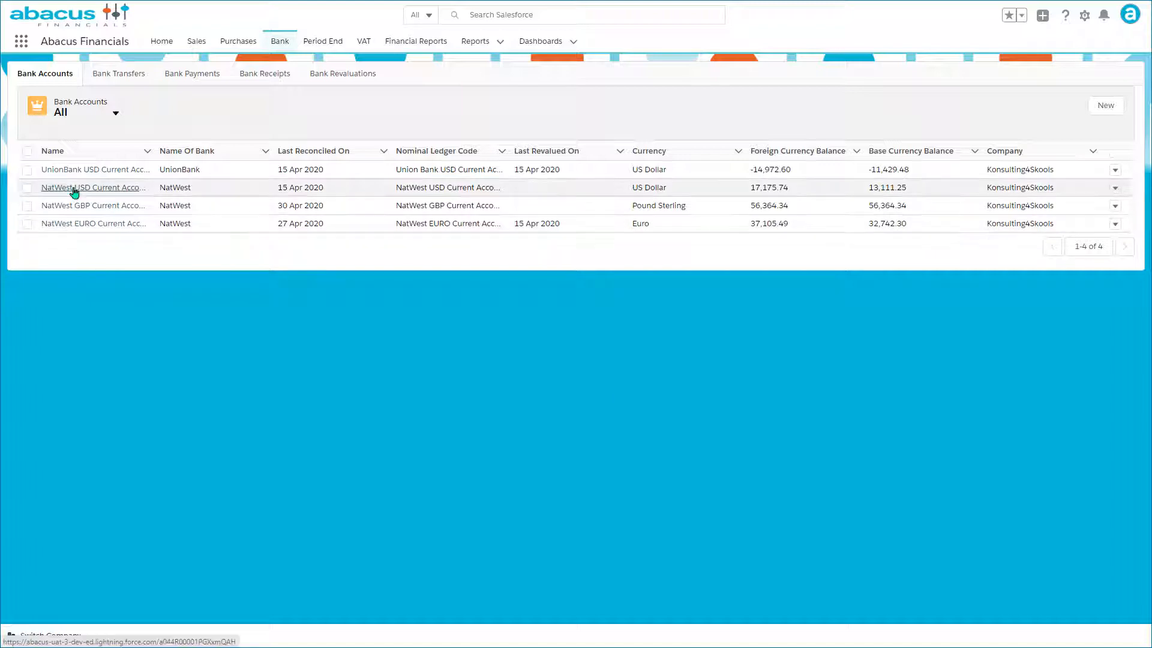
pyautogui.moveTo(92, 187)
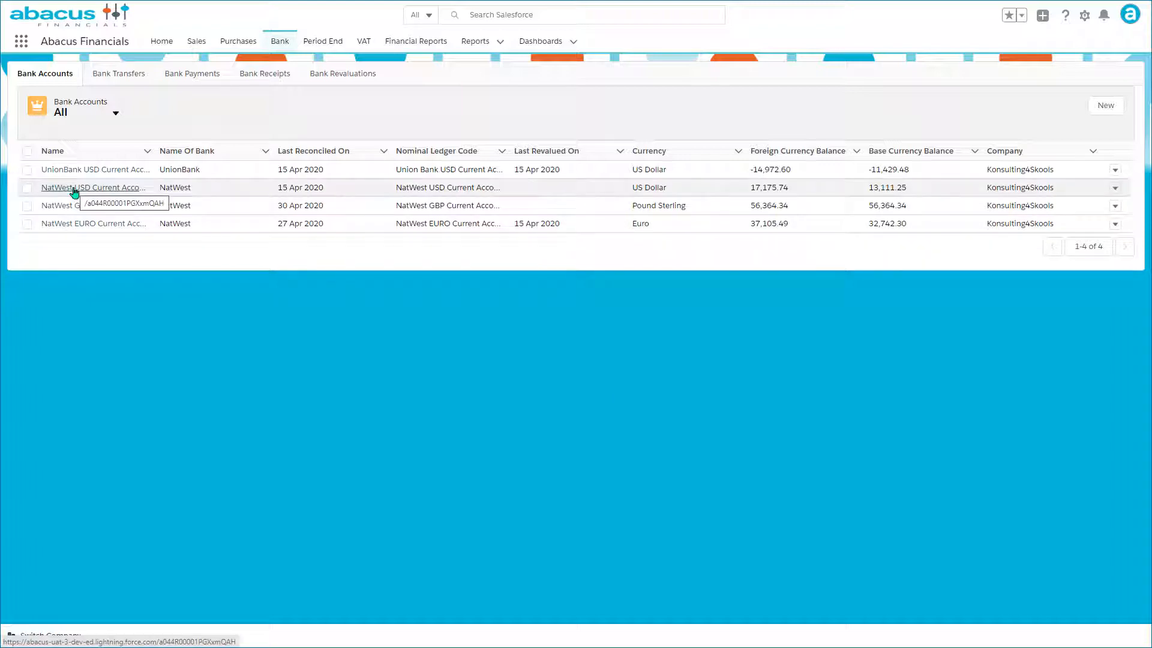
# Step: Open the NatWest USD Current Account record and reach its Bank Payment entry form
pyautogui.click(93, 187)
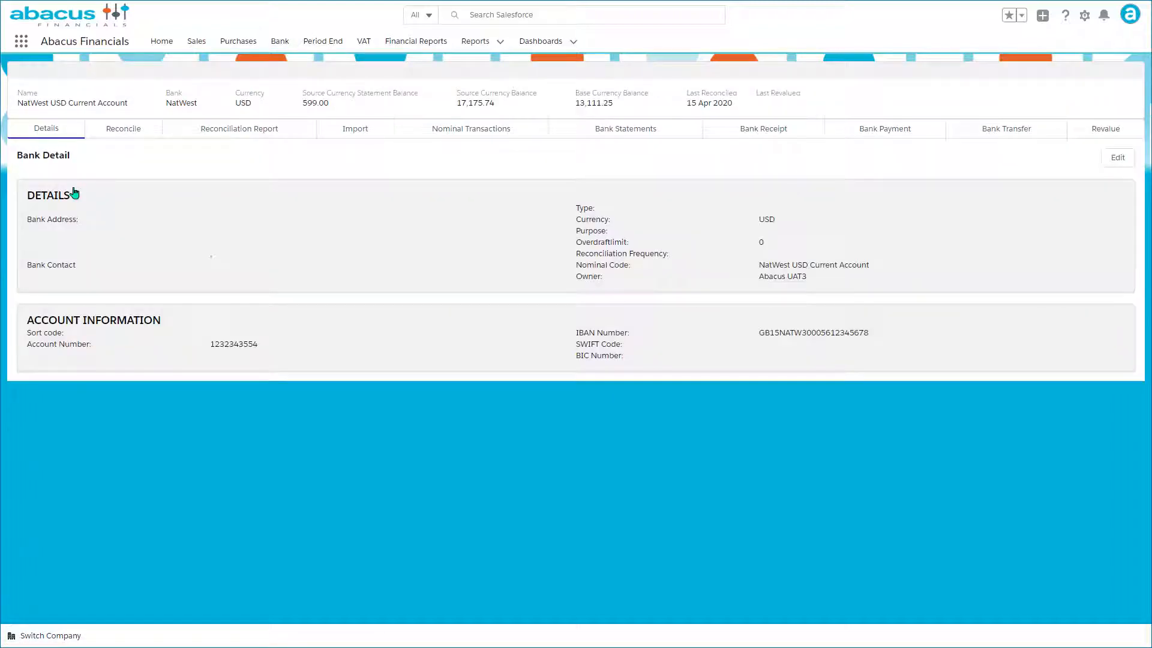
pyautogui.moveTo(366, 186)
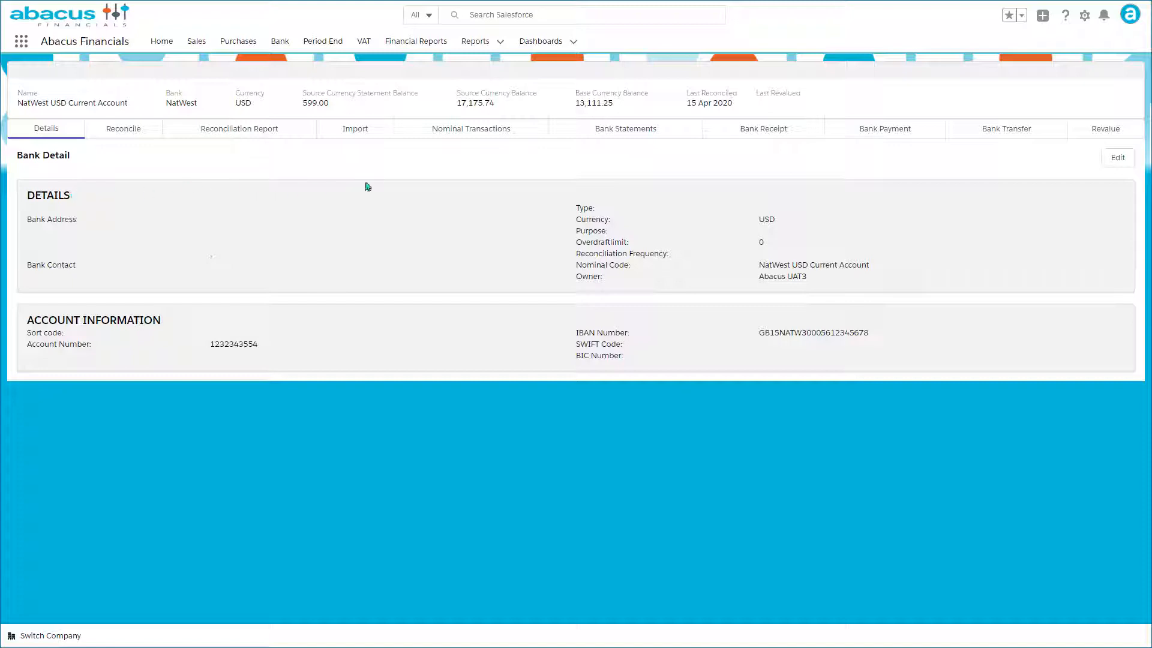
pyautogui.moveTo(586, 141)
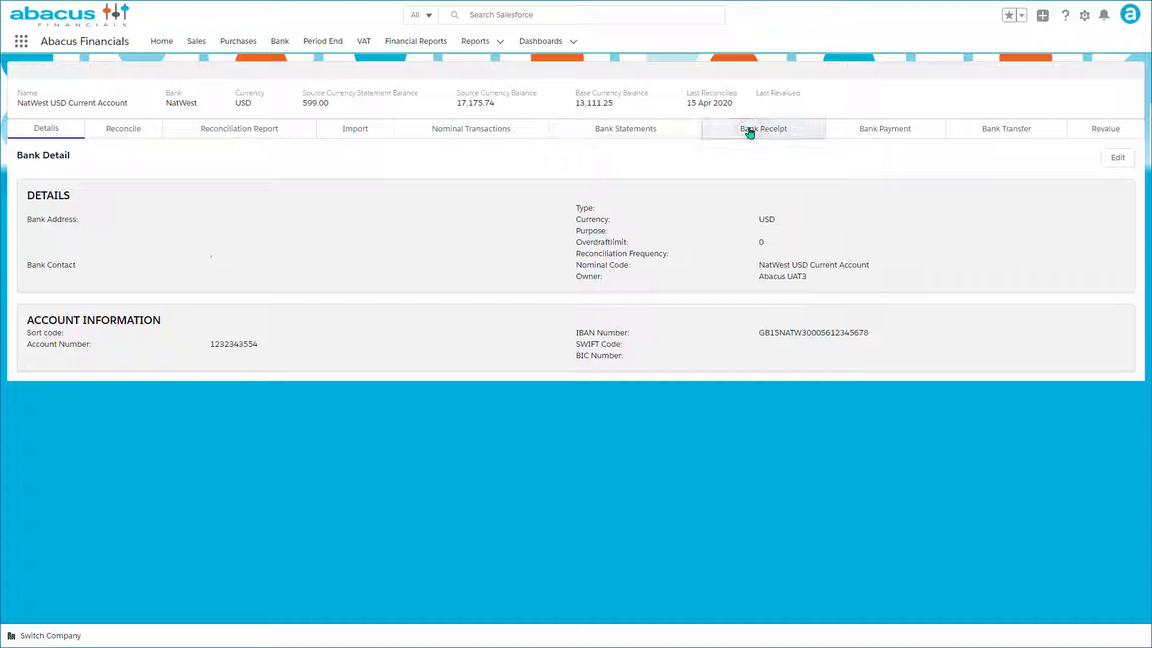
pyautogui.click(763, 129)
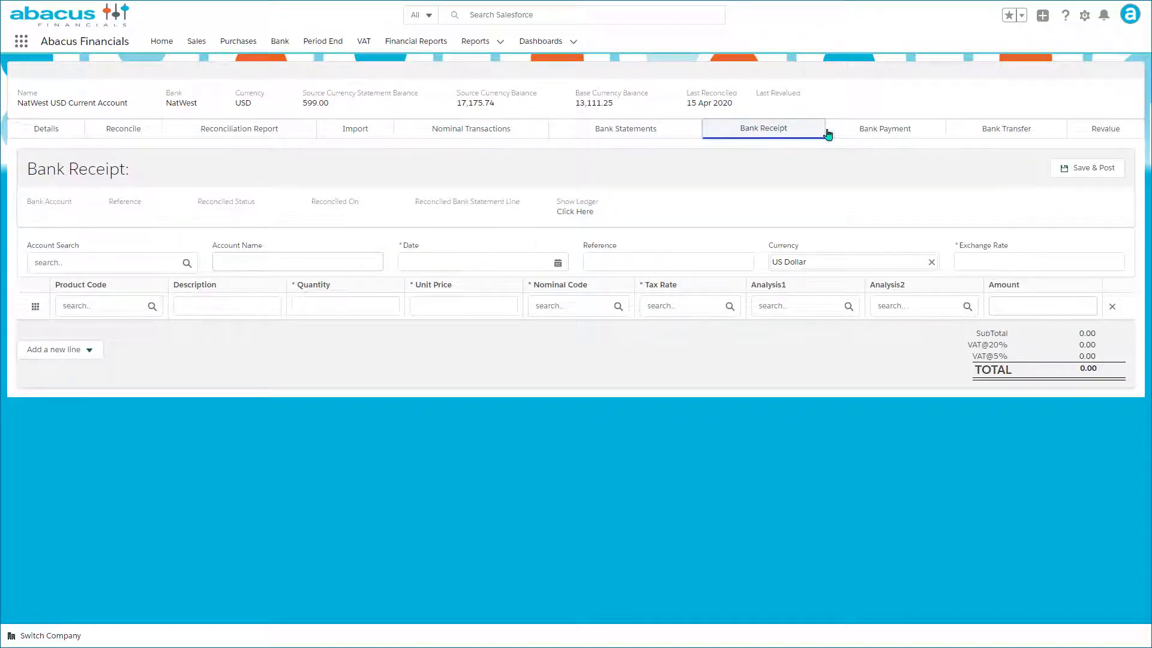
pyautogui.moveTo(874, 136)
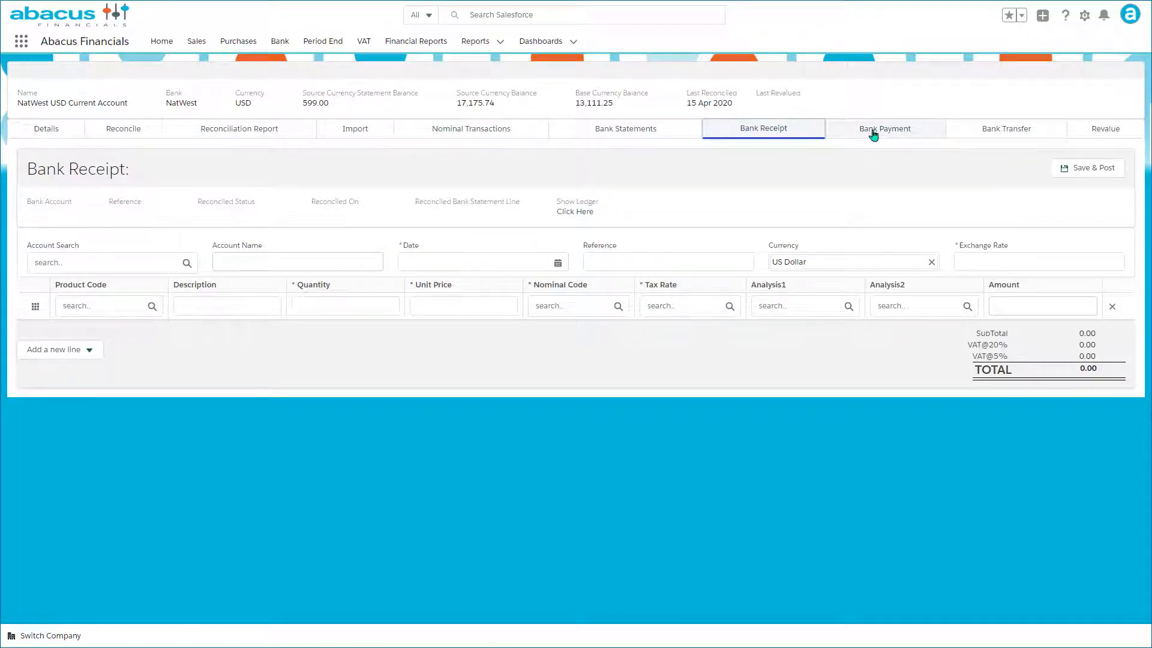
pyautogui.click(884, 129)
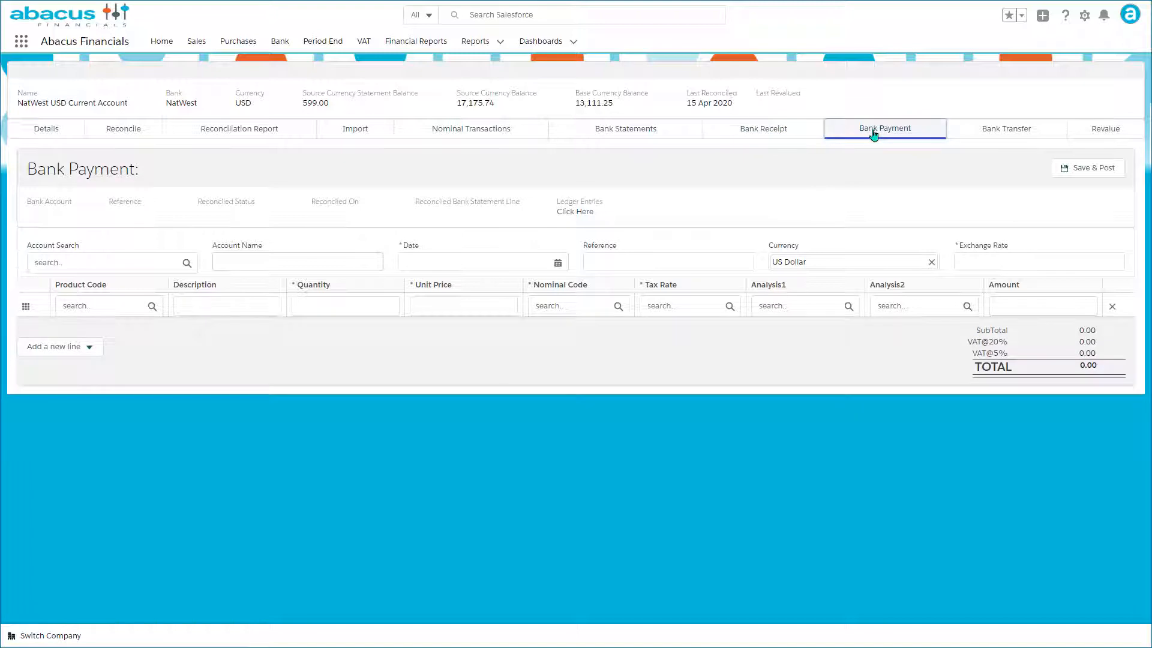
pyautogui.moveTo(974, 143)
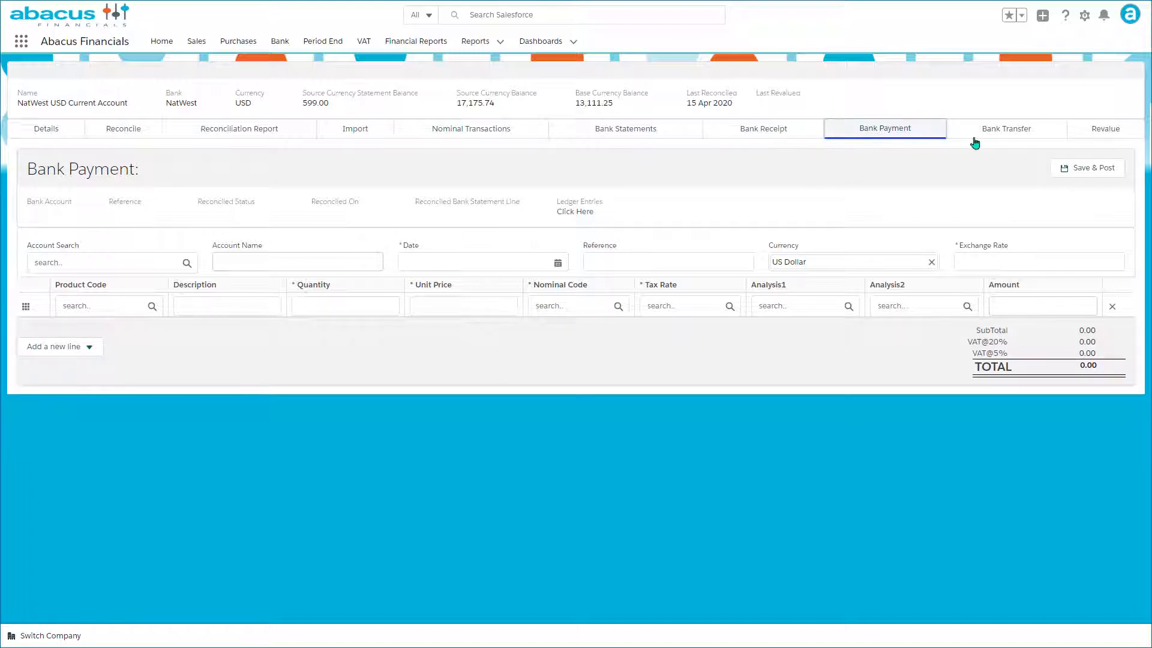
# Step: Start a bank transfer to NatWest GBP Current Account dated 30 Apr 2020
pyautogui.click(1005, 128)
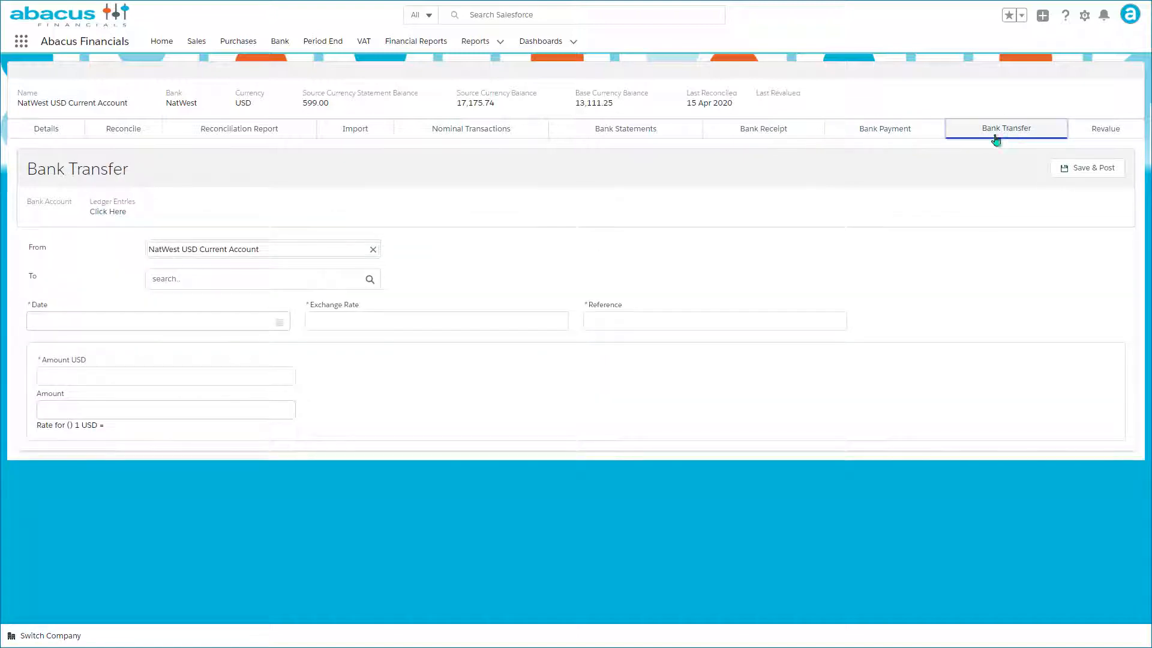
pyautogui.moveTo(302, 250)
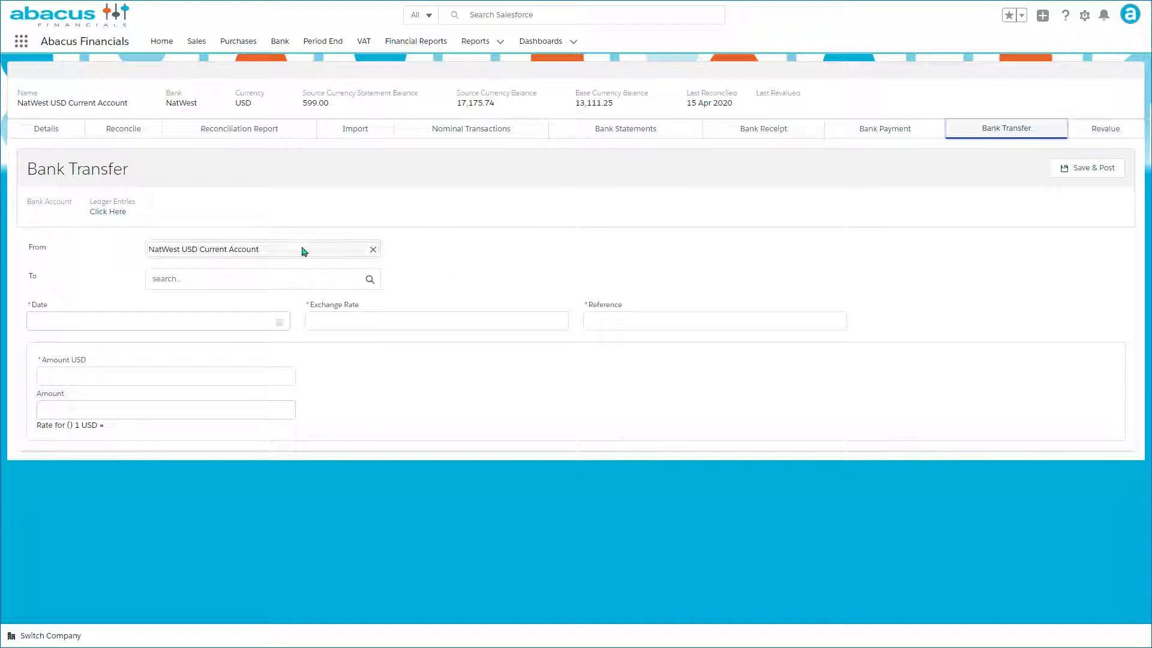
pyautogui.moveTo(272, 278)
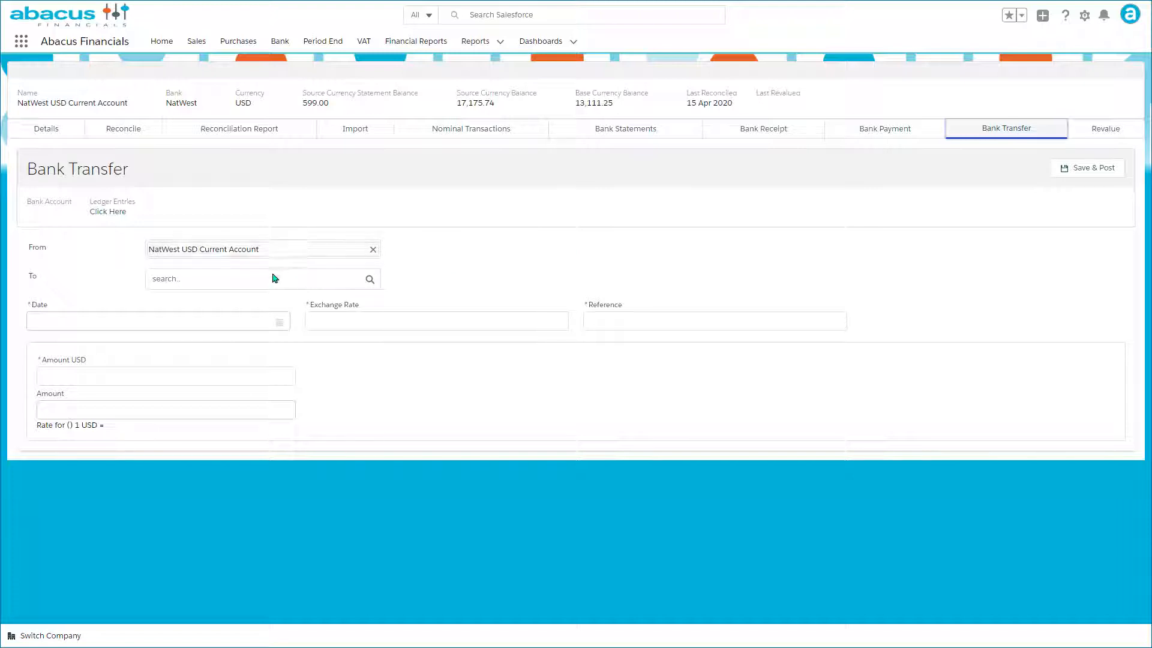
pyautogui.click(249, 278)
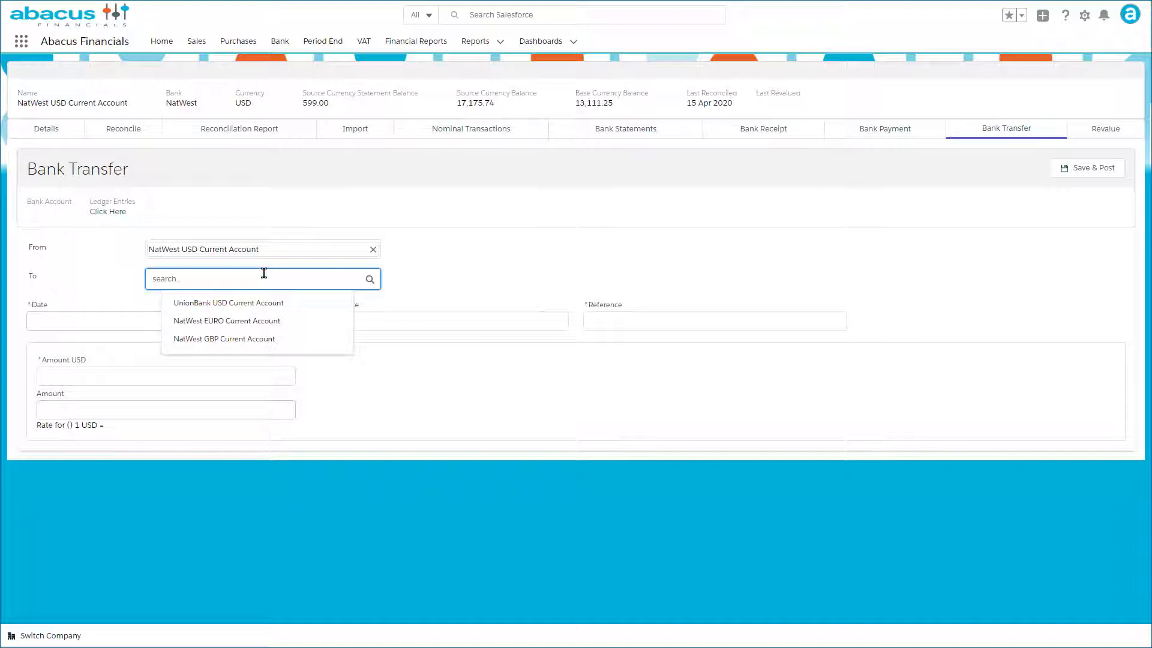
pyautogui.click(223, 338)
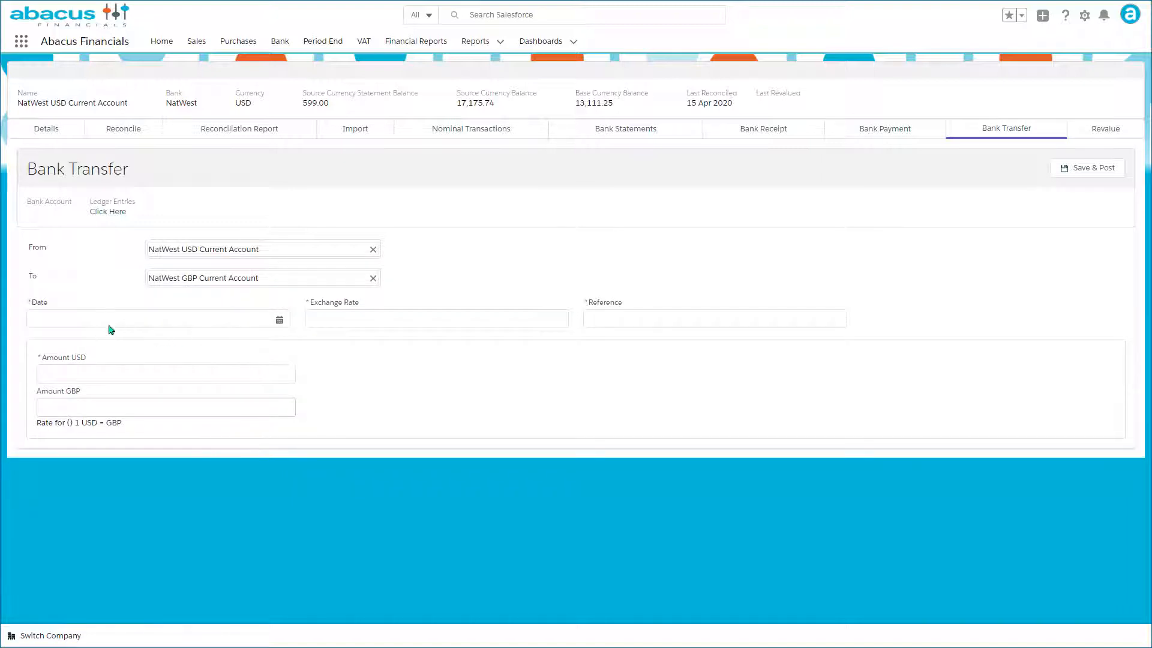
pyautogui.write('30 Apr 2020')
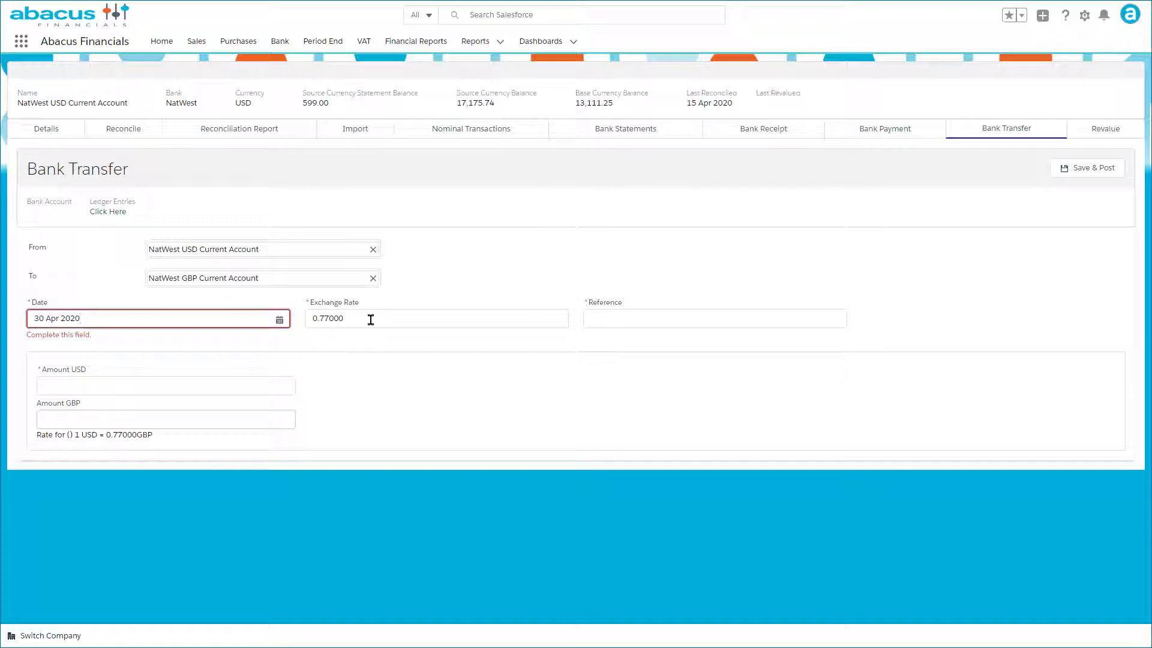
# Step: Enter transfer reference Demo and USD amount 5000
pyautogui.click(712, 318)
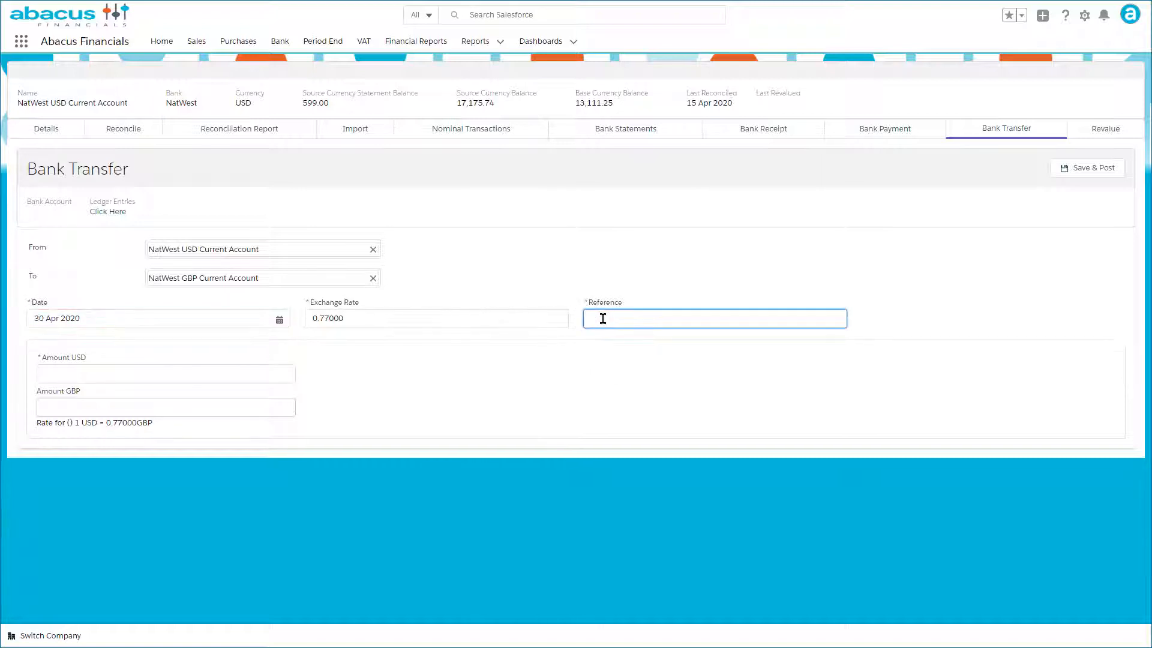
pyautogui.write('Demo')
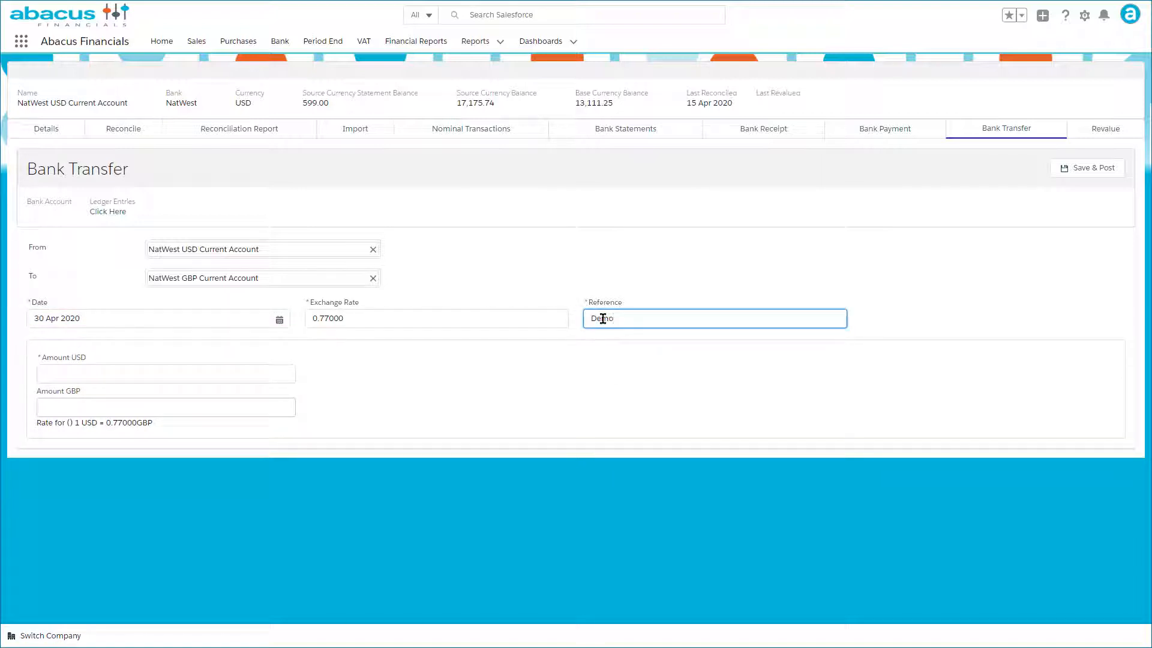
pyautogui.click(164, 373)
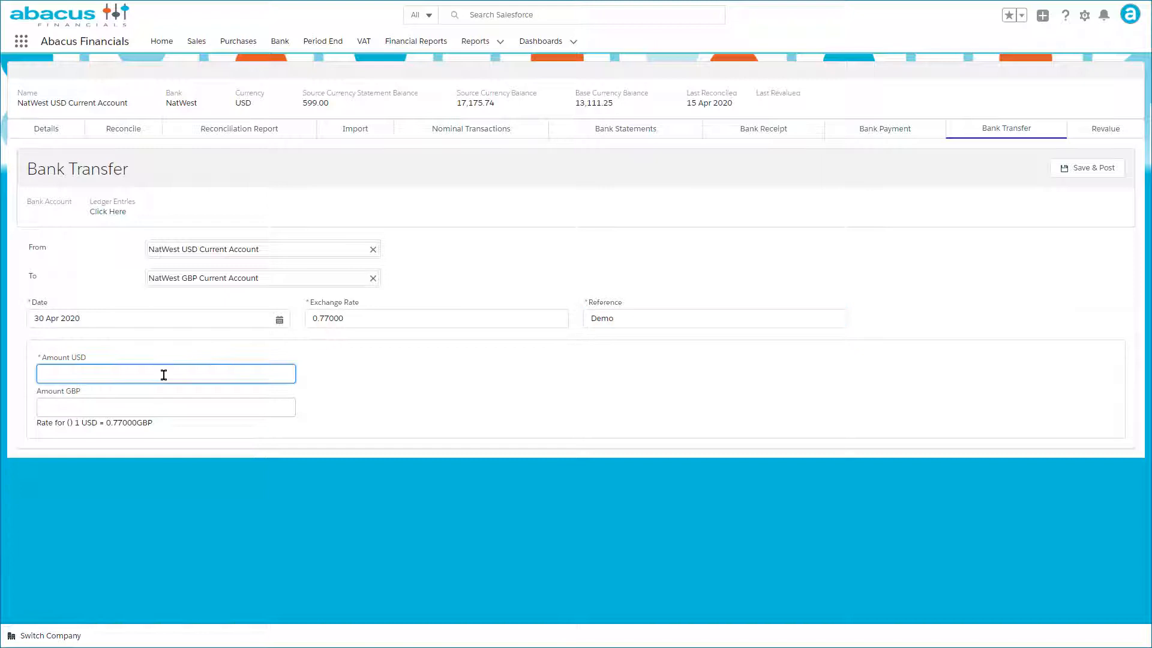
pyautogui.write('500')
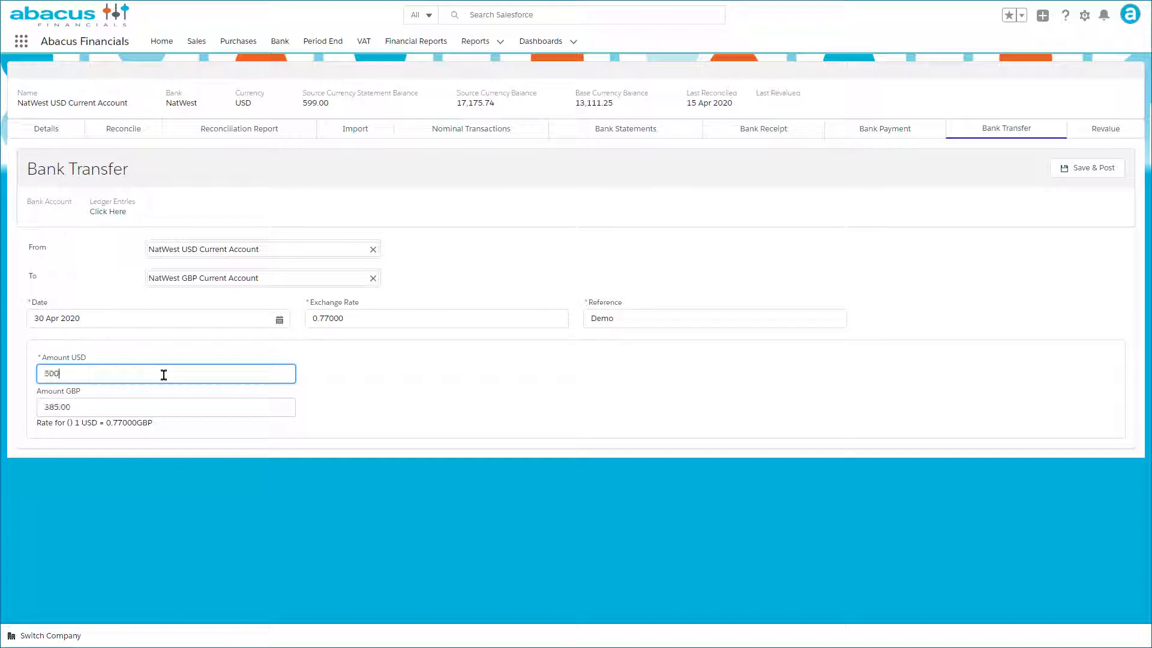
pyautogui.write('0')
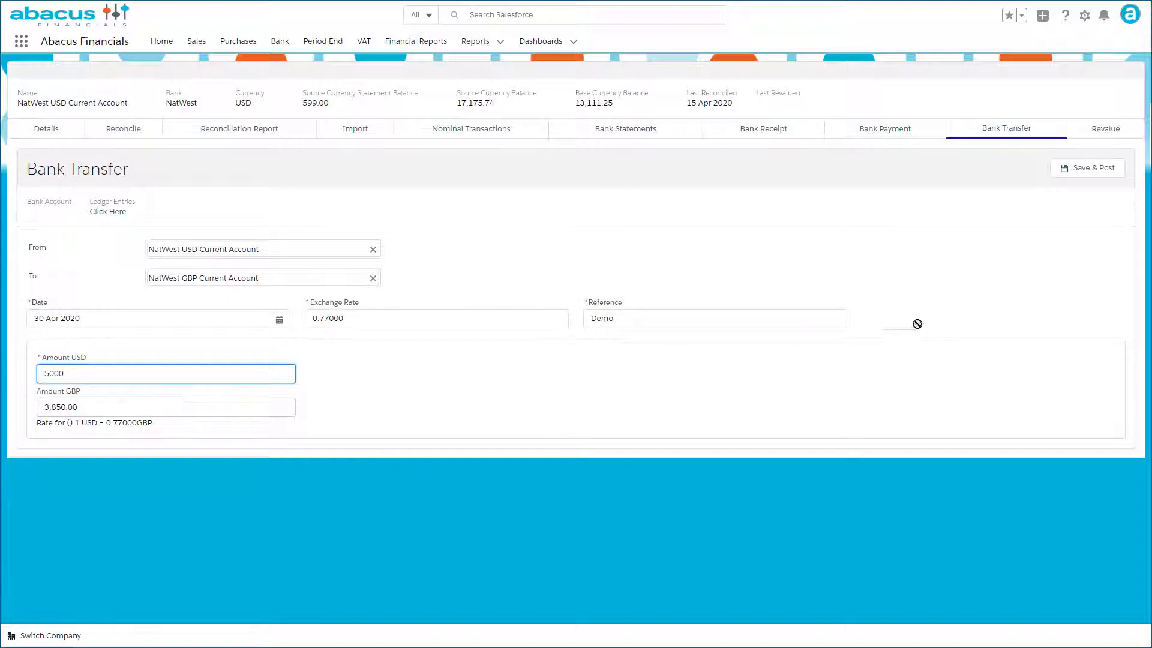
# Step: Save and post the transfer as BT-00008 and open its posted record
pyautogui.click(1089, 168)
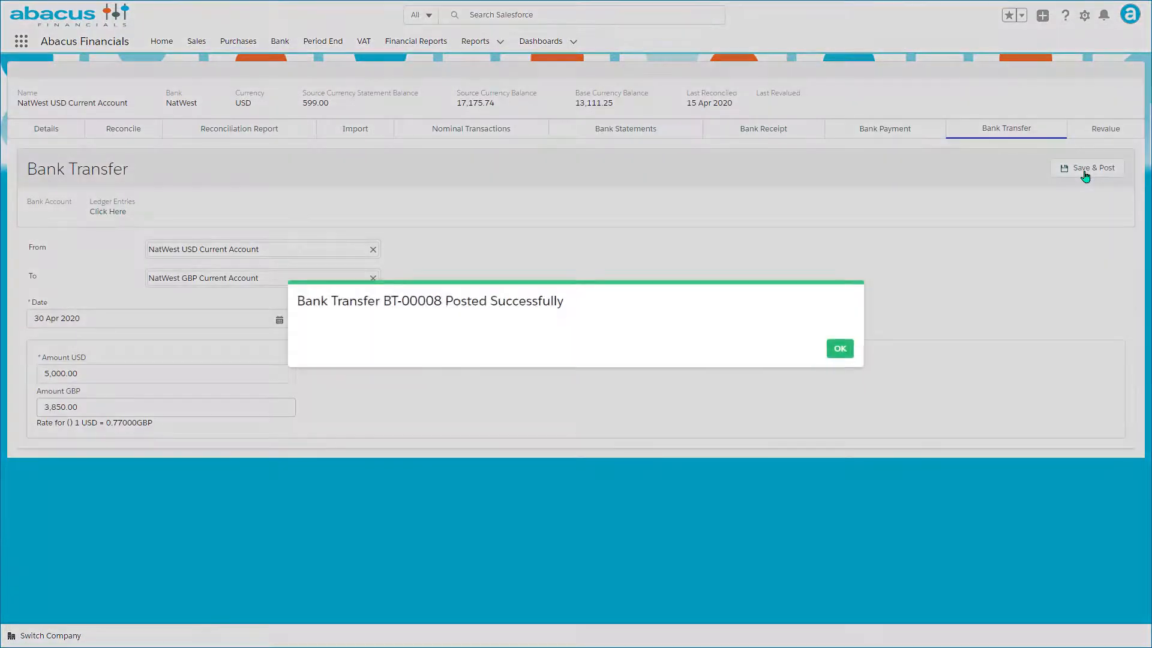
pyautogui.click(840, 348)
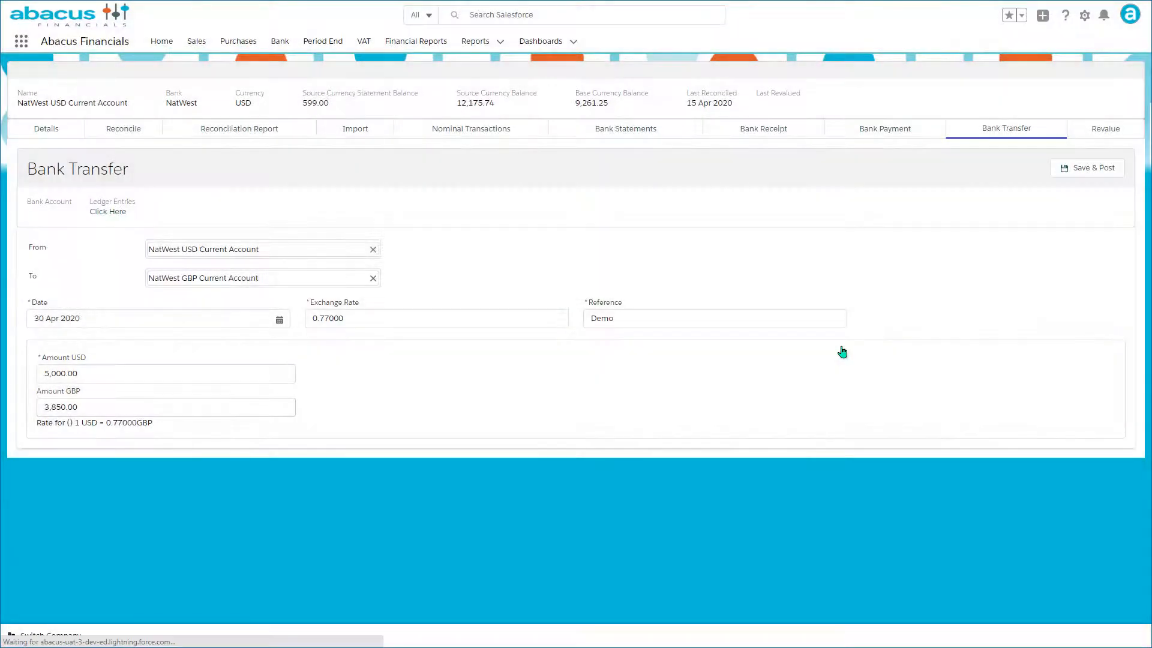
pyautogui.click(1088, 168)
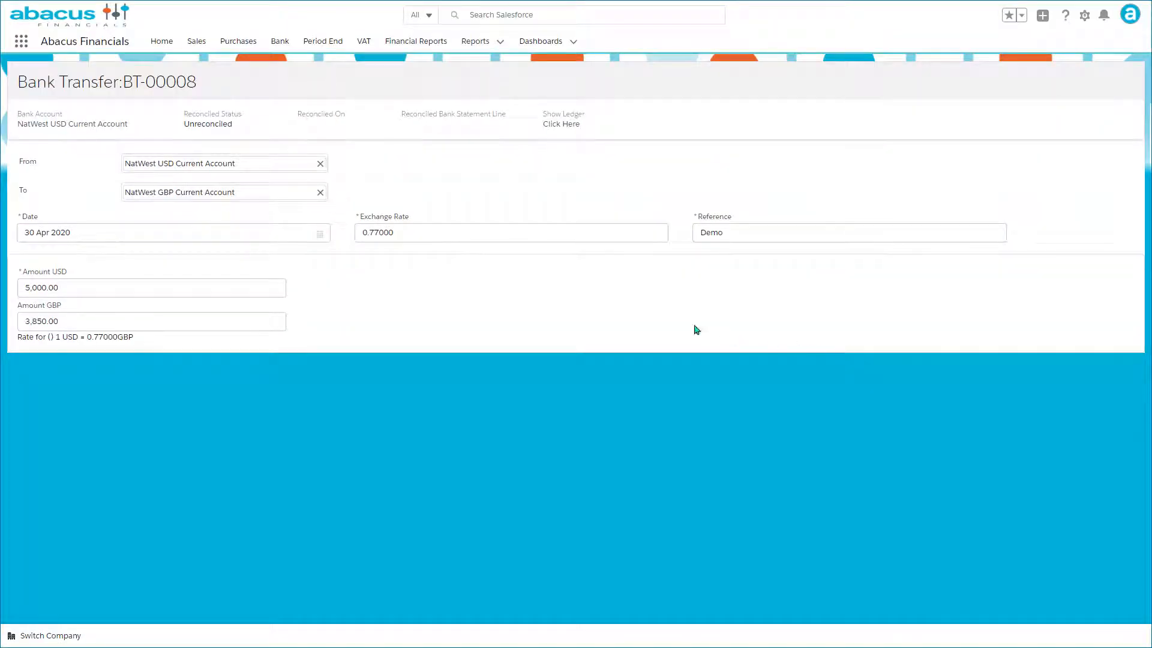
# Step: Show BT-00008's ledger entries moving 3,850.00 from NatWest USD to NatWest GBP
pyautogui.click(560, 124)
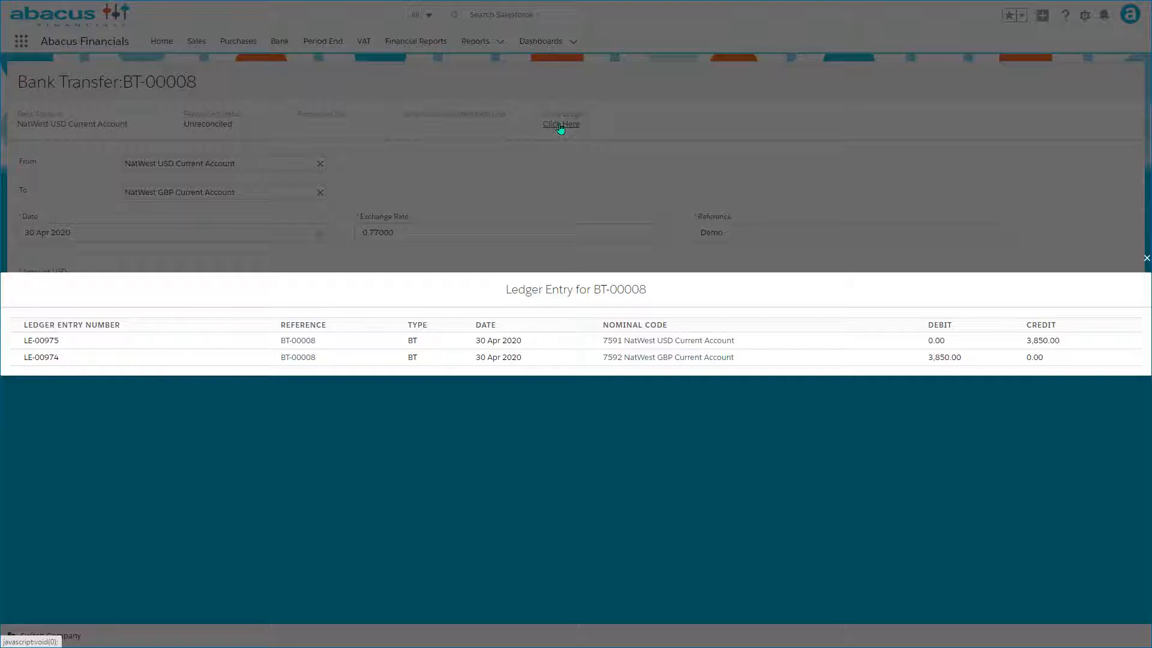
pyautogui.moveTo(861, 369)
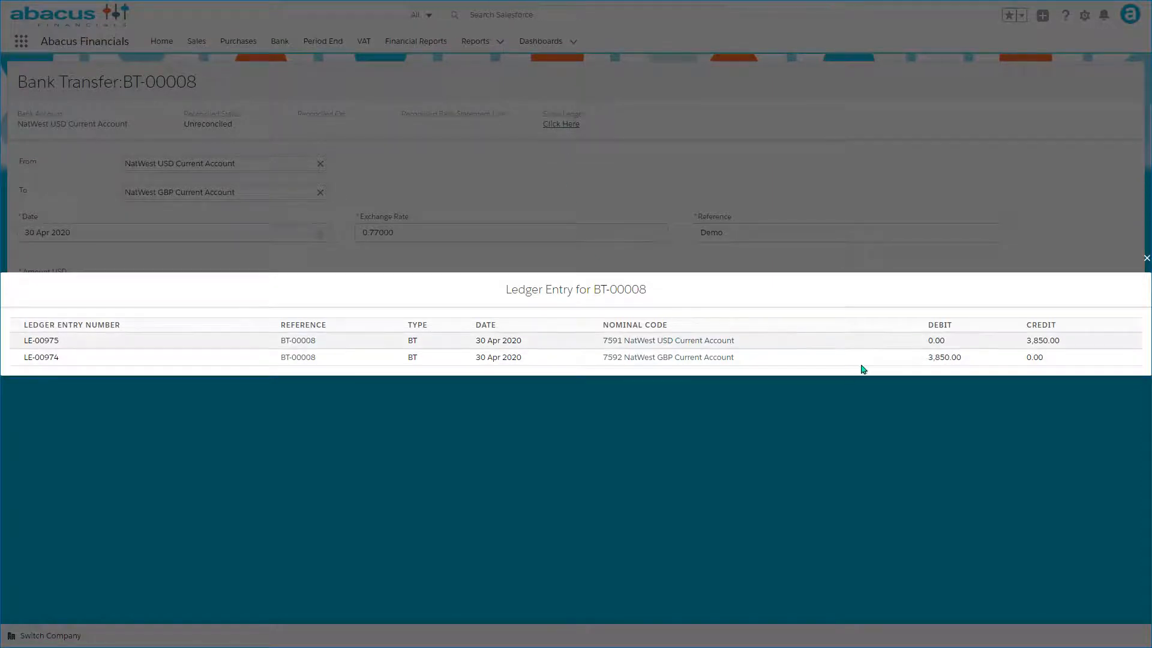
pyautogui.moveTo(961, 374)
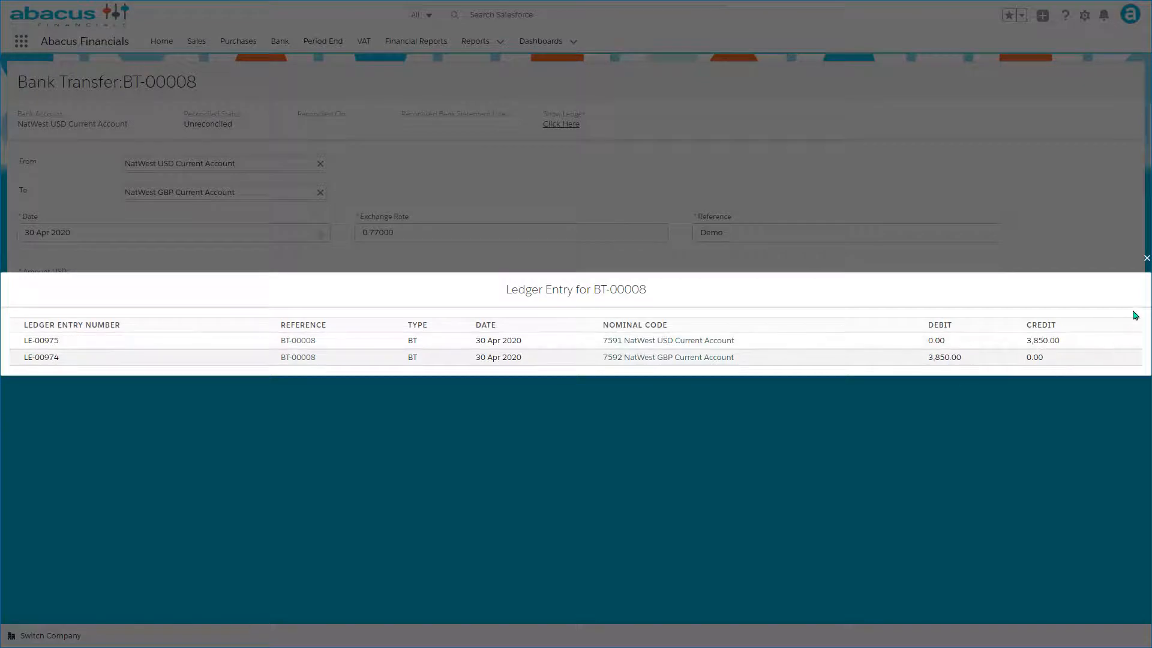
pyautogui.moveTo(1145, 258)
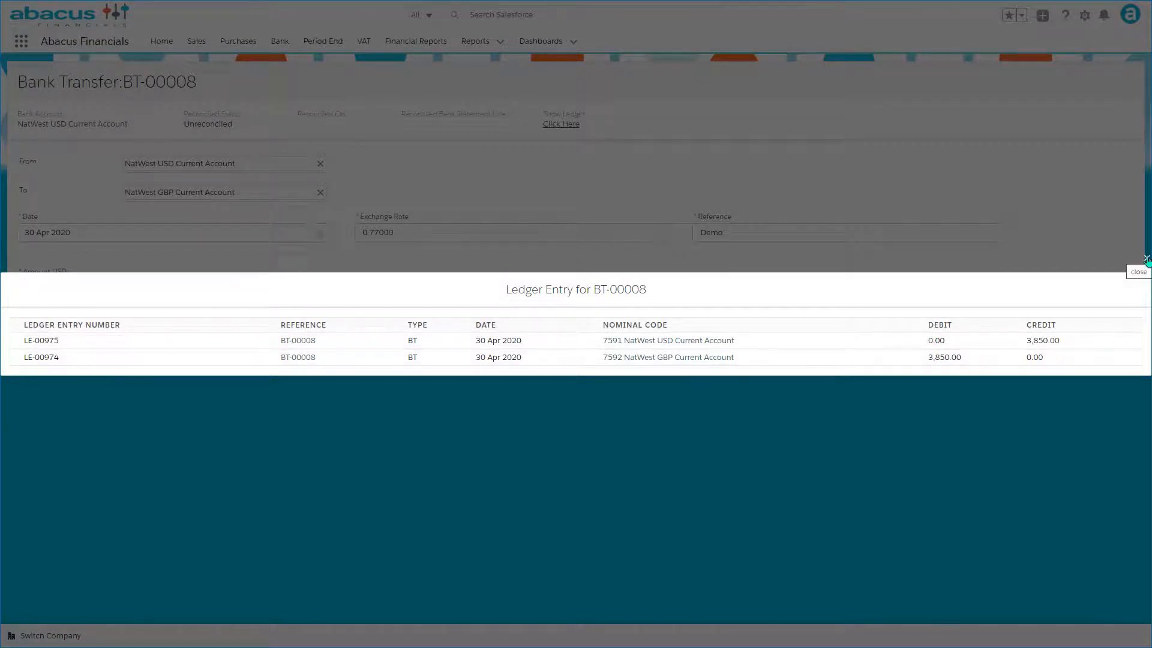
# Step: Close the BT-00008 ledger entries to return to the USD account's transactions
pyautogui.click(1138, 271)
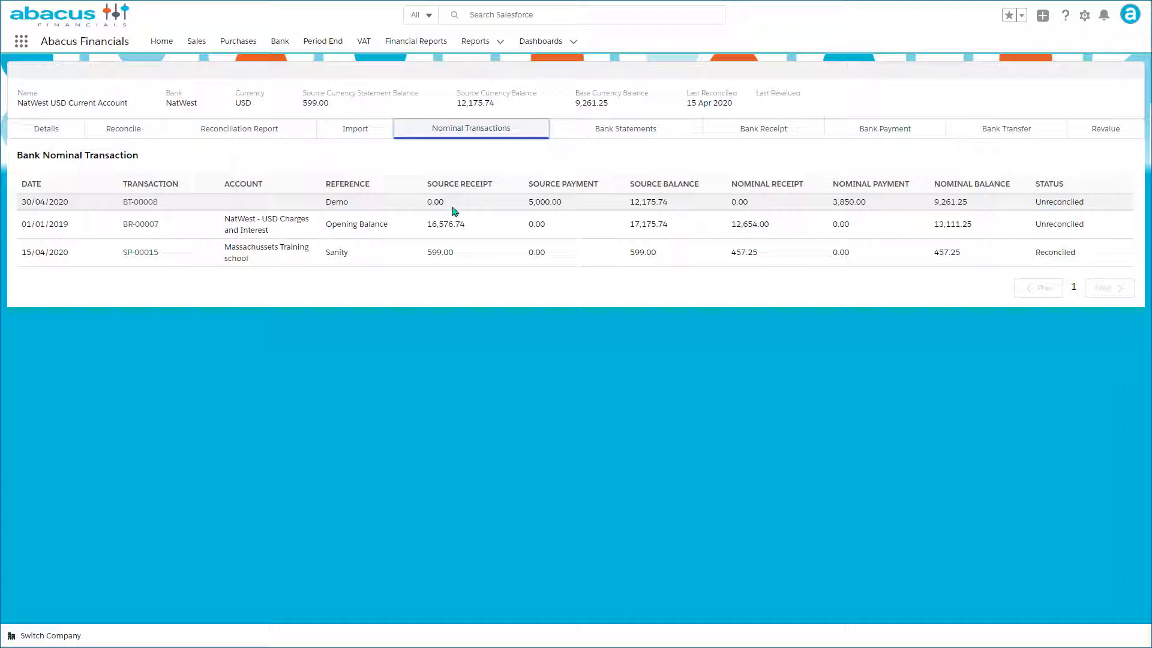
pyautogui.moveTo(529, 202)
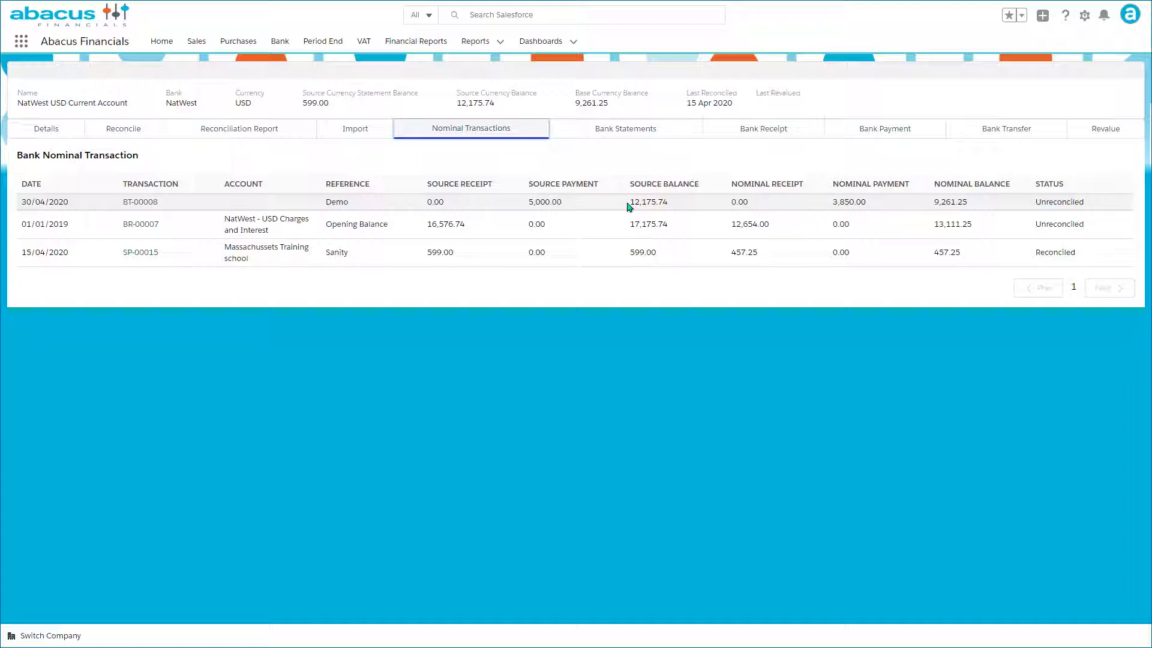
pyautogui.moveTo(755, 212)
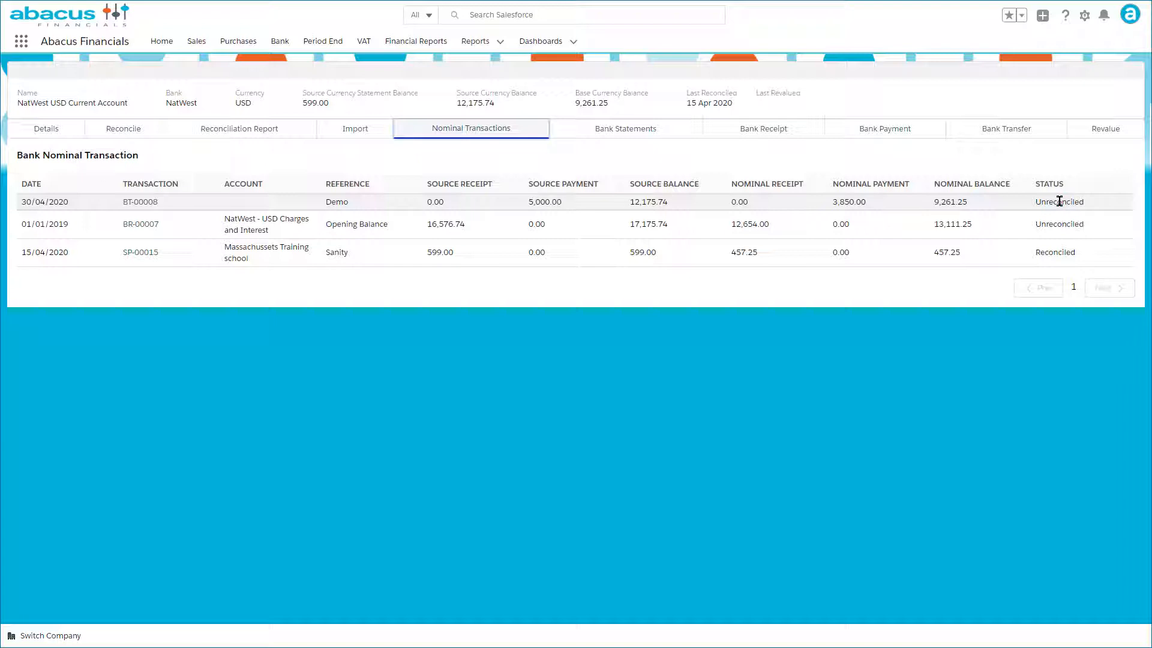
# Step: Fill a USD account revaluation dated 31 Mar 2020 at exchange rate 1.24565
pyautogui.click(1104, 128)
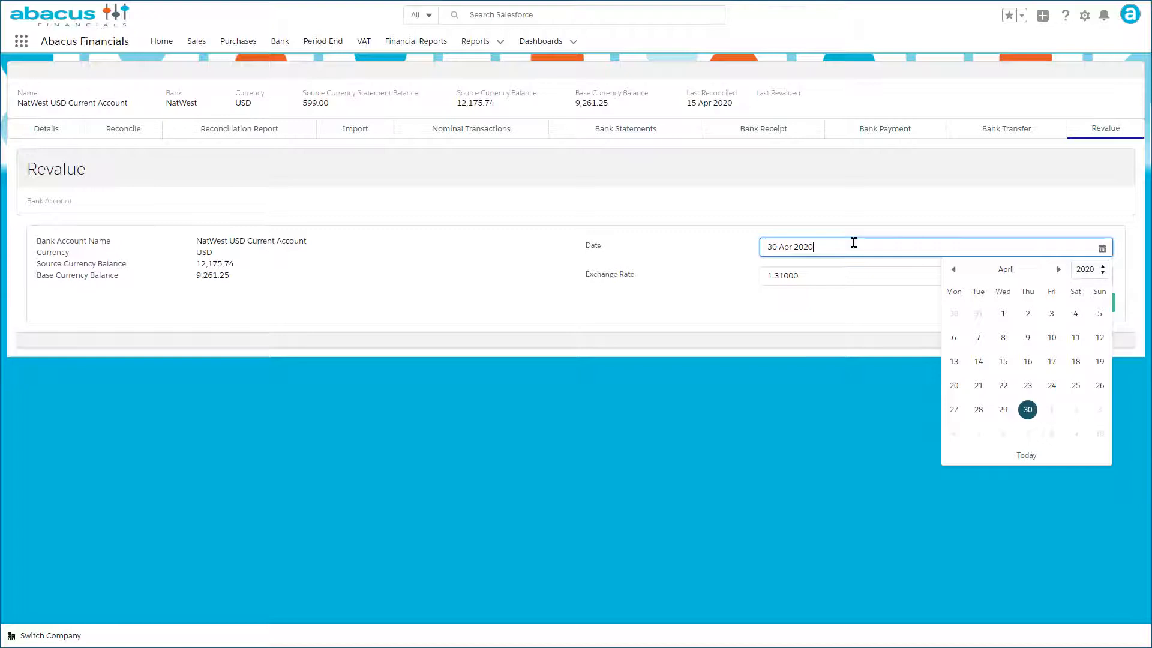
pyautogui.click(953, 269)
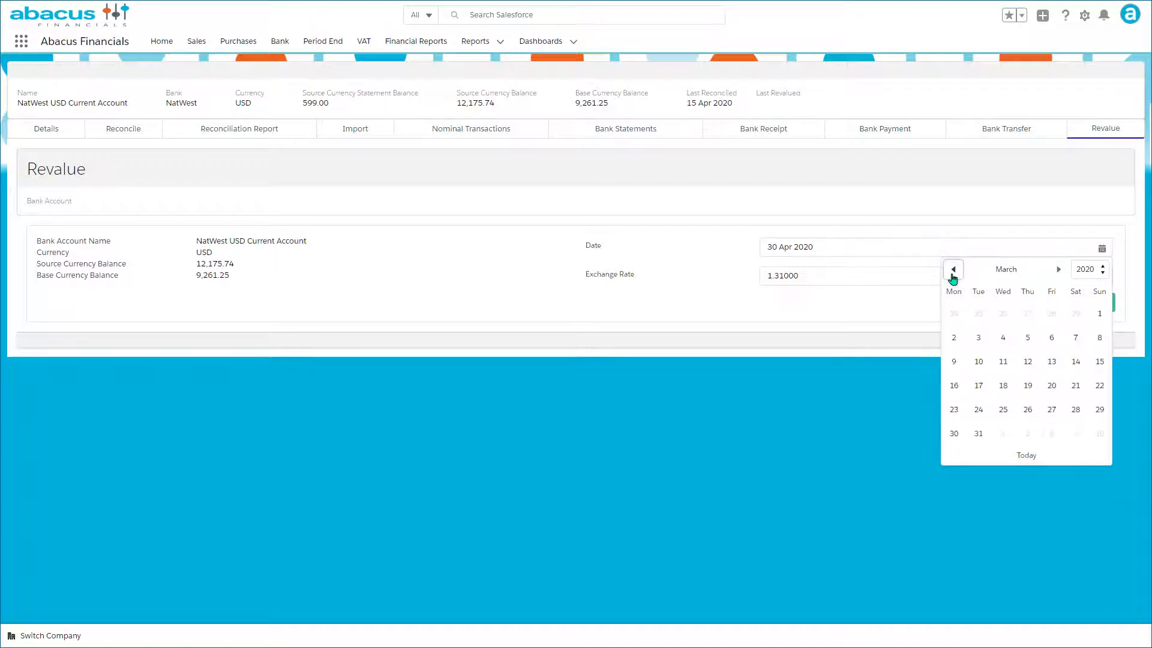
pyautogui.click(978, 433)
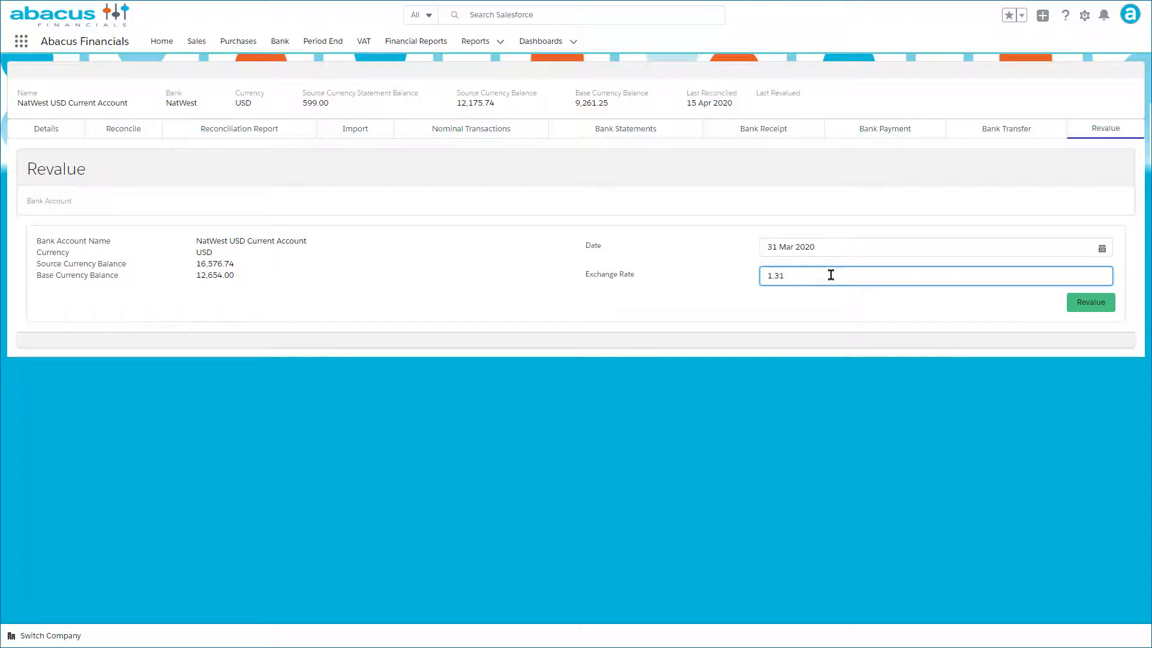
pyautogui.press('BackSpace')
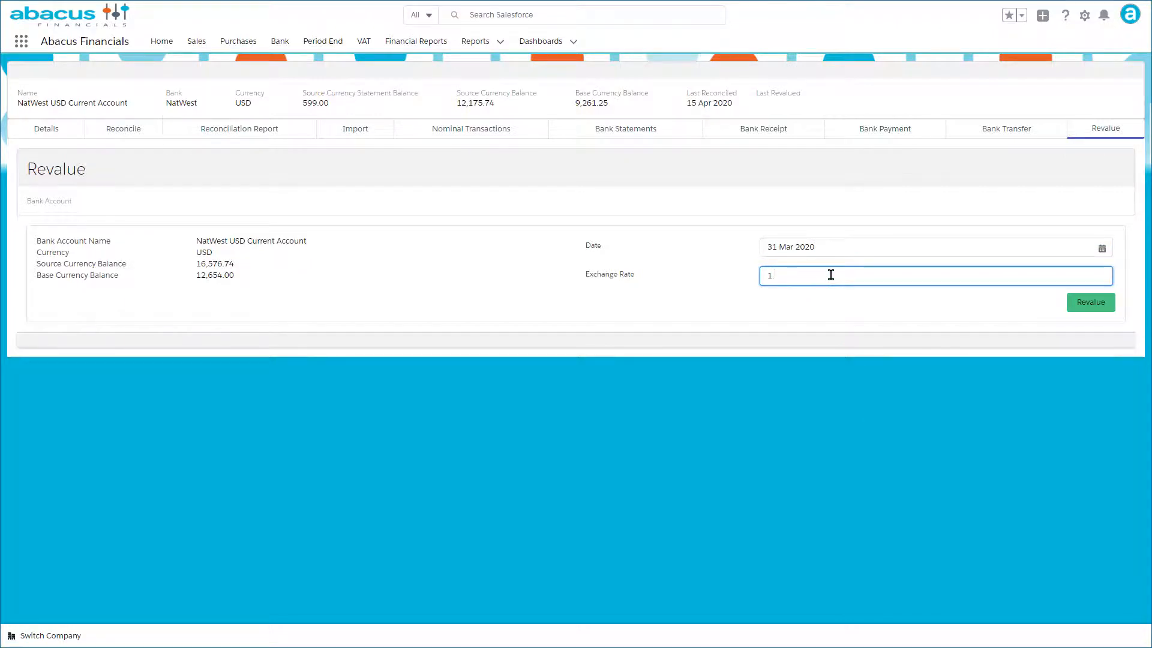
pyautogui.write('2456')
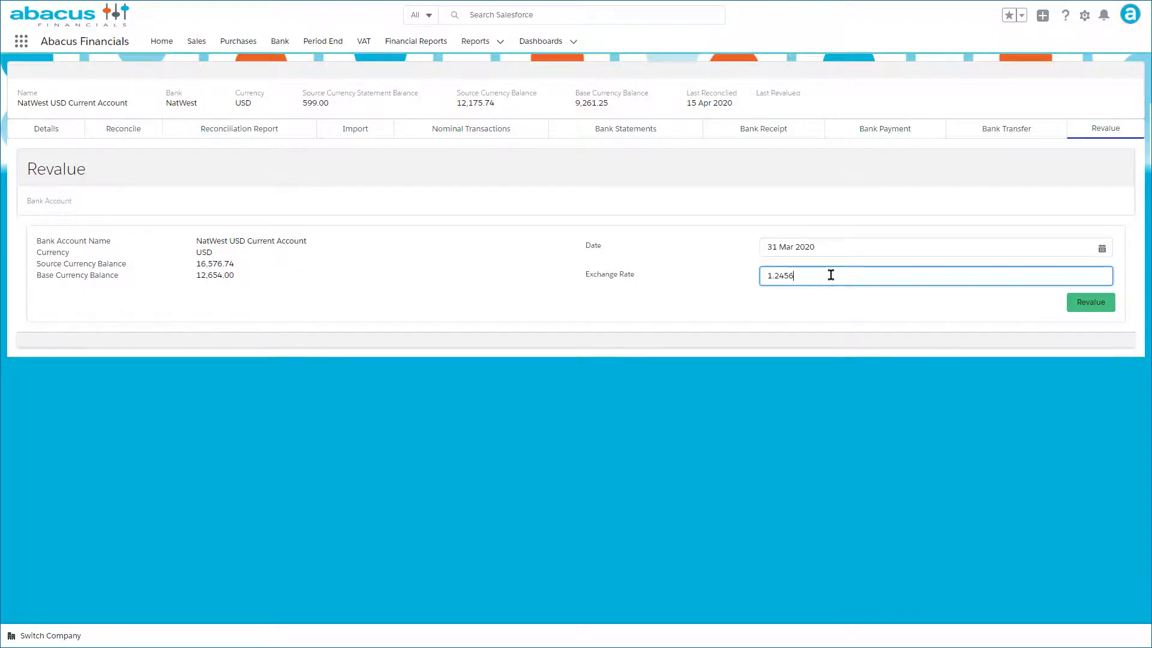
pyautogui.write('5')
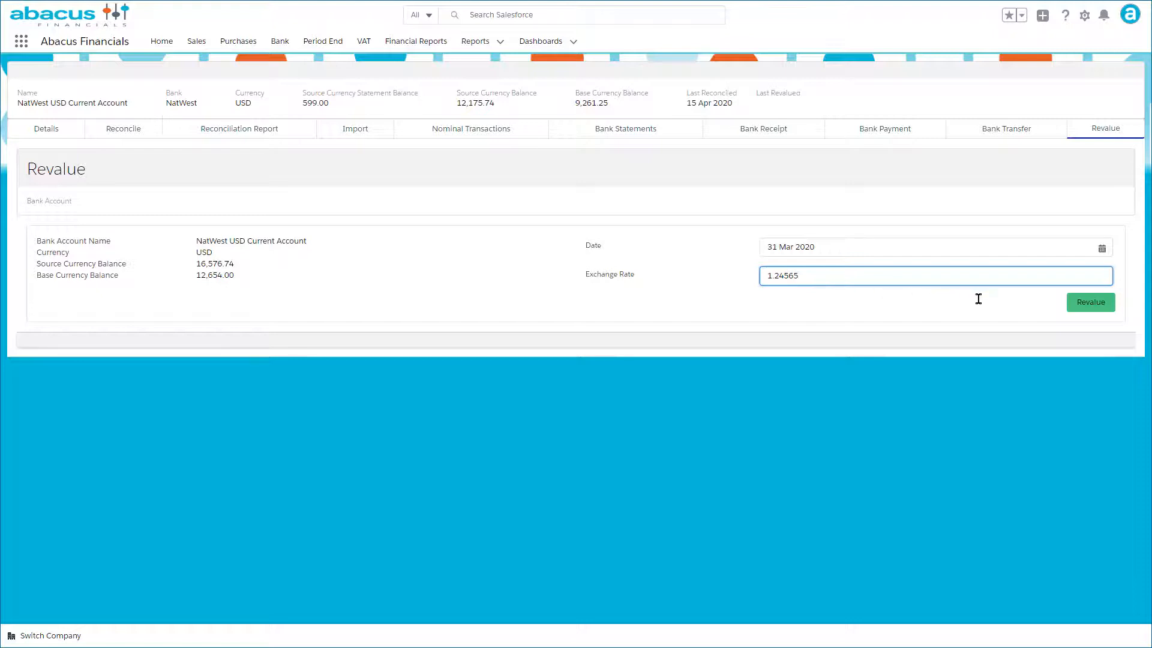
# Step: Calculate and post the 653.70 GBP bank FX gain as revaluation BV-00007
pyautogui.click(1091, 303)
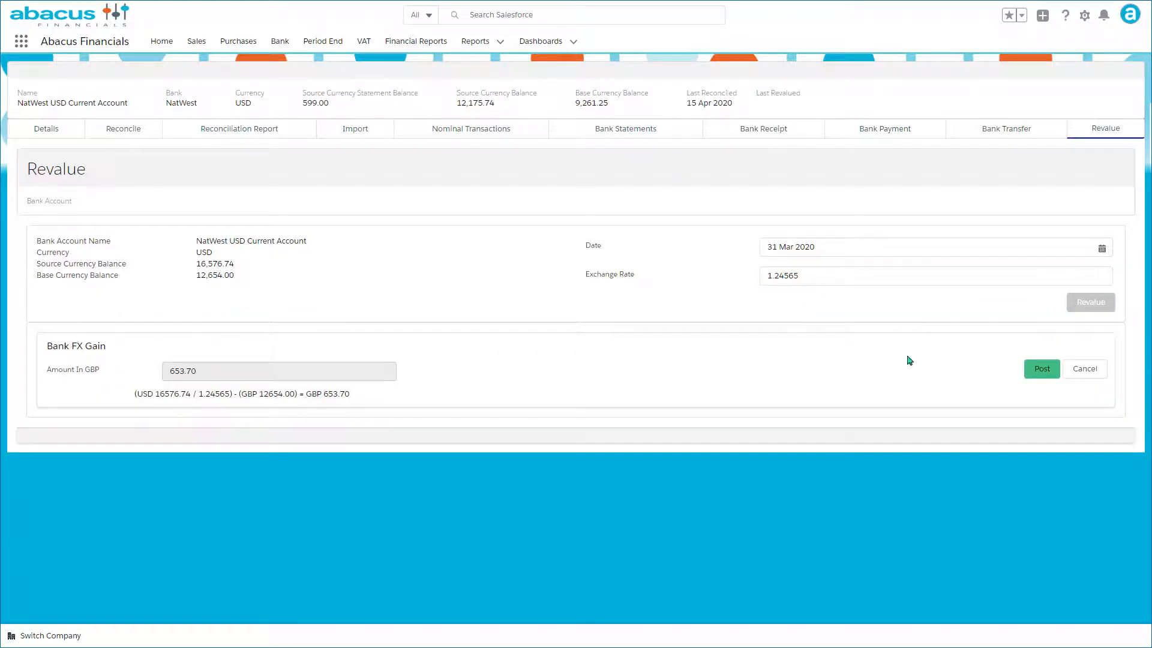
pyautogui.moveTo(235, 374)
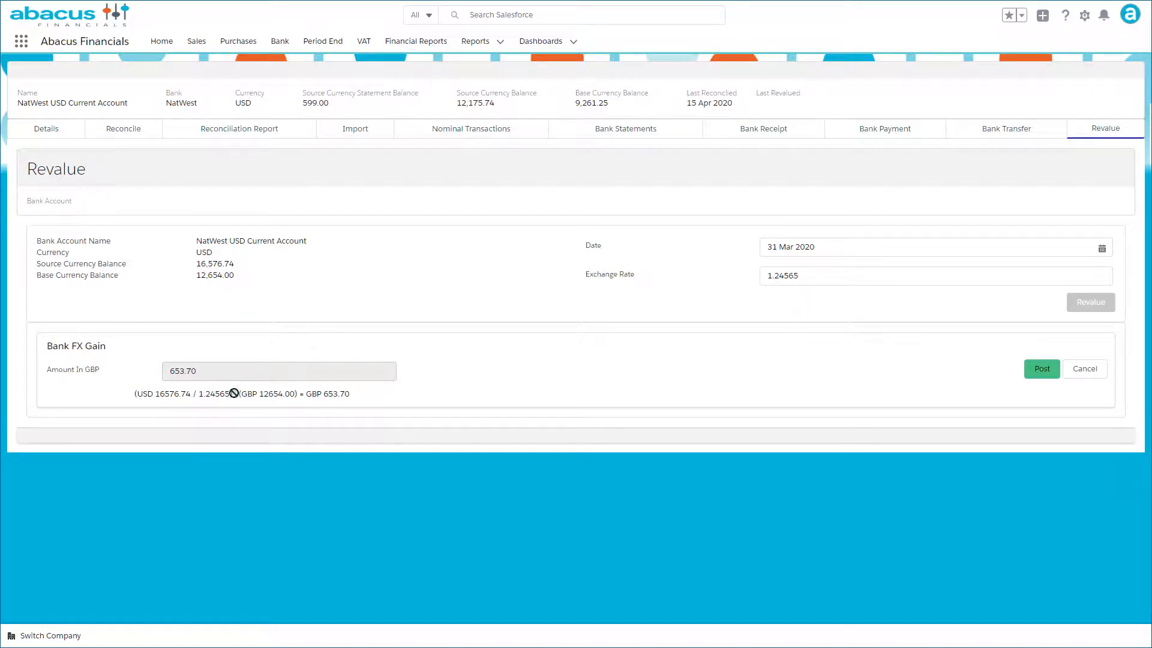
pyautogui.moveTo(272, 406)
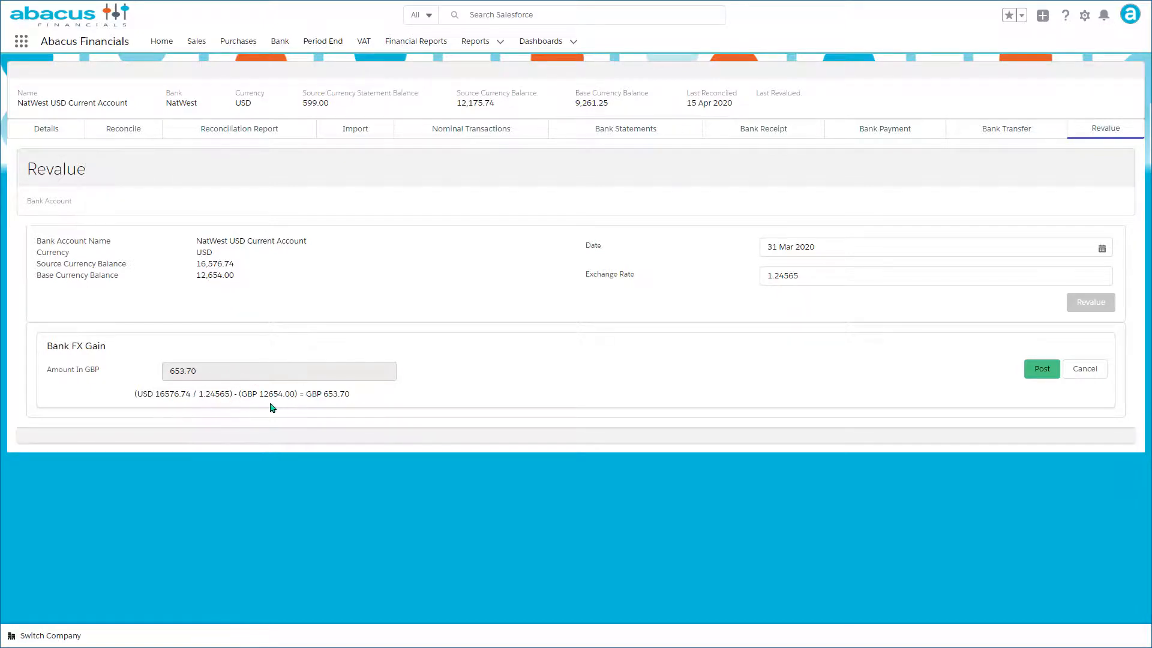
pyautogui.moveTo(760, 400)
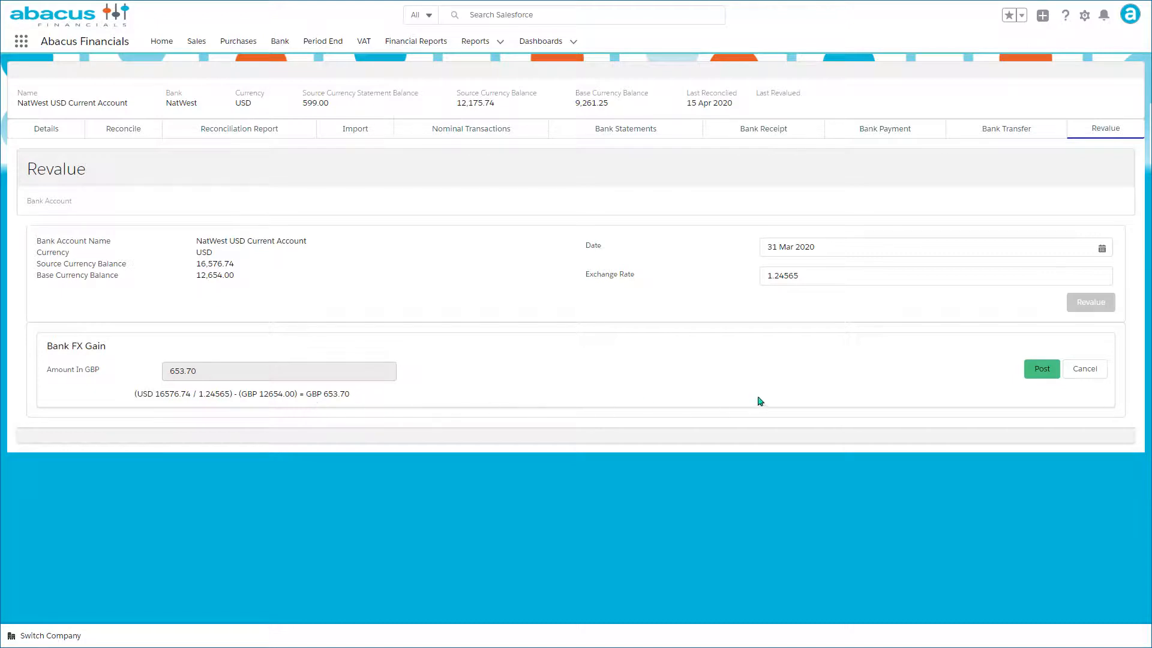
pyautogui.moveTo(1041, 369)
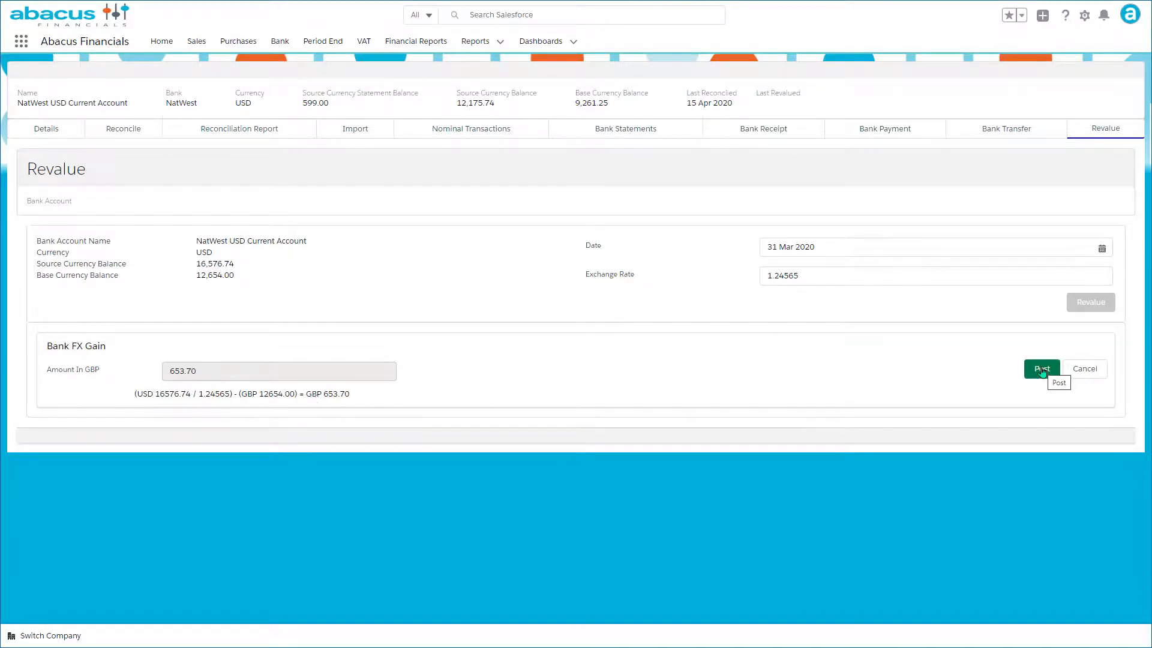
pyautogui.click(1042, 369)
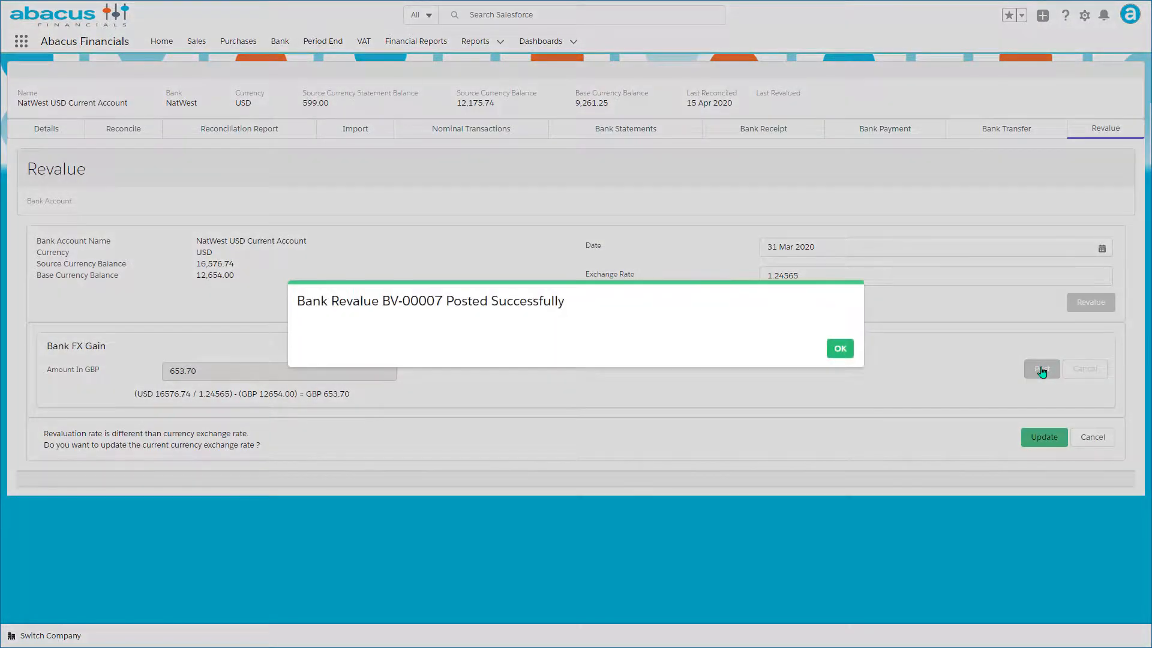
# Step: Confirm BV-00007 and update the USD currency exchange rate to 1.24565
pyautogui.click(838, 348)
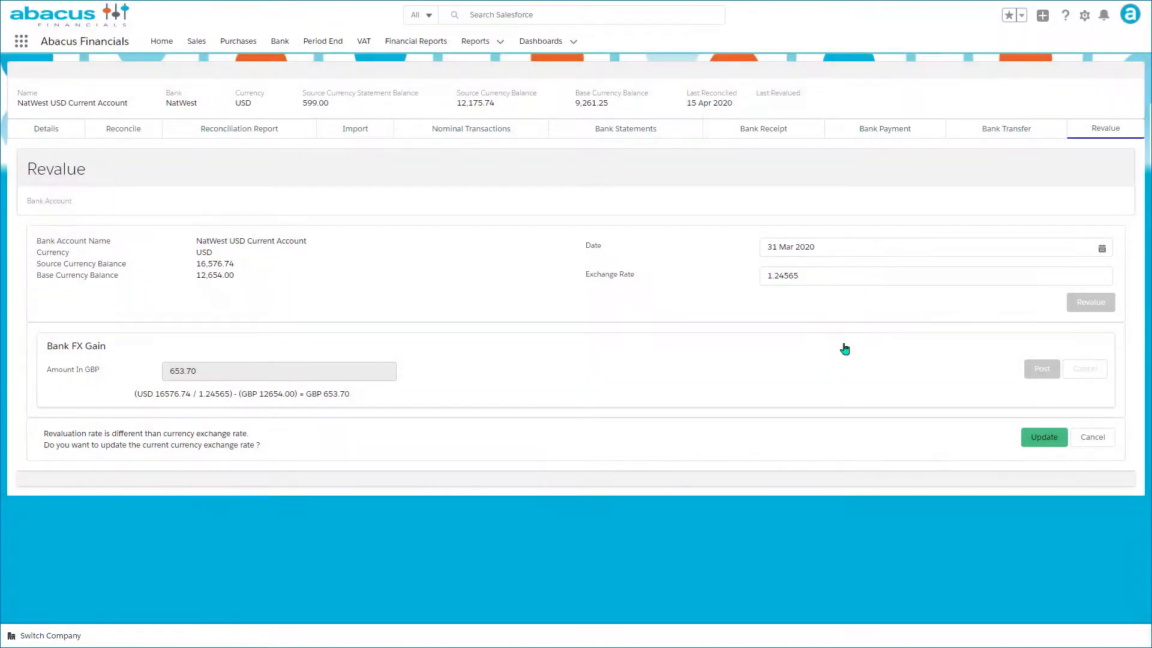
pyautogui.moveTo(943, 447)
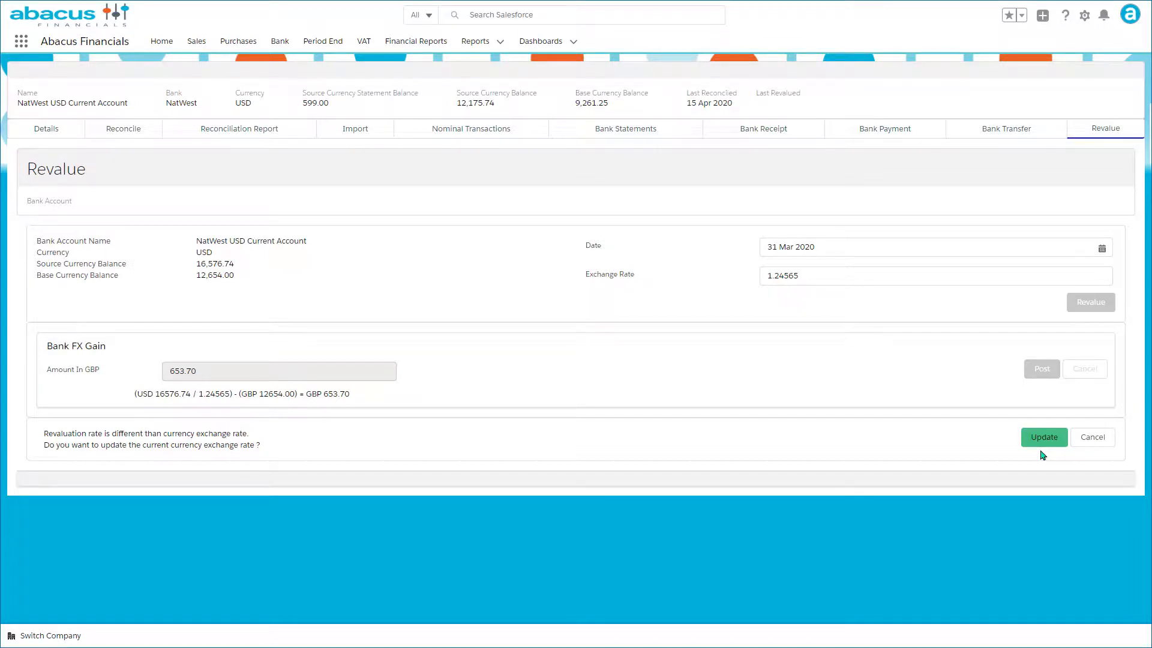
pyautogui.moveTo(1043, 437)
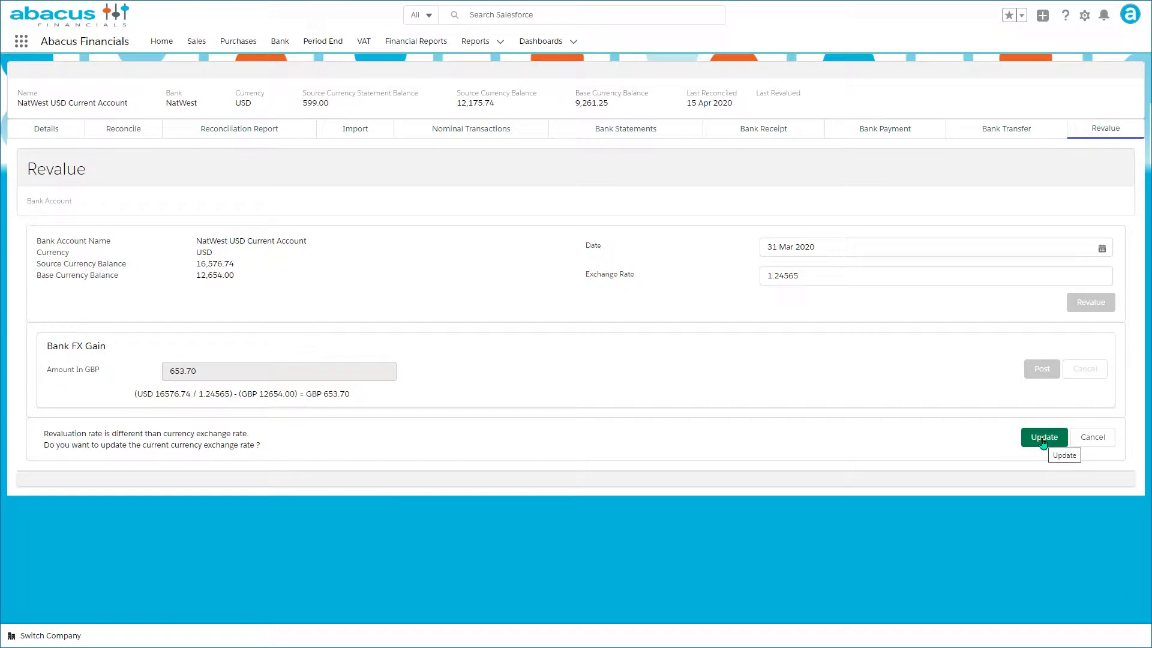
pyautogui.click(1043, 437)
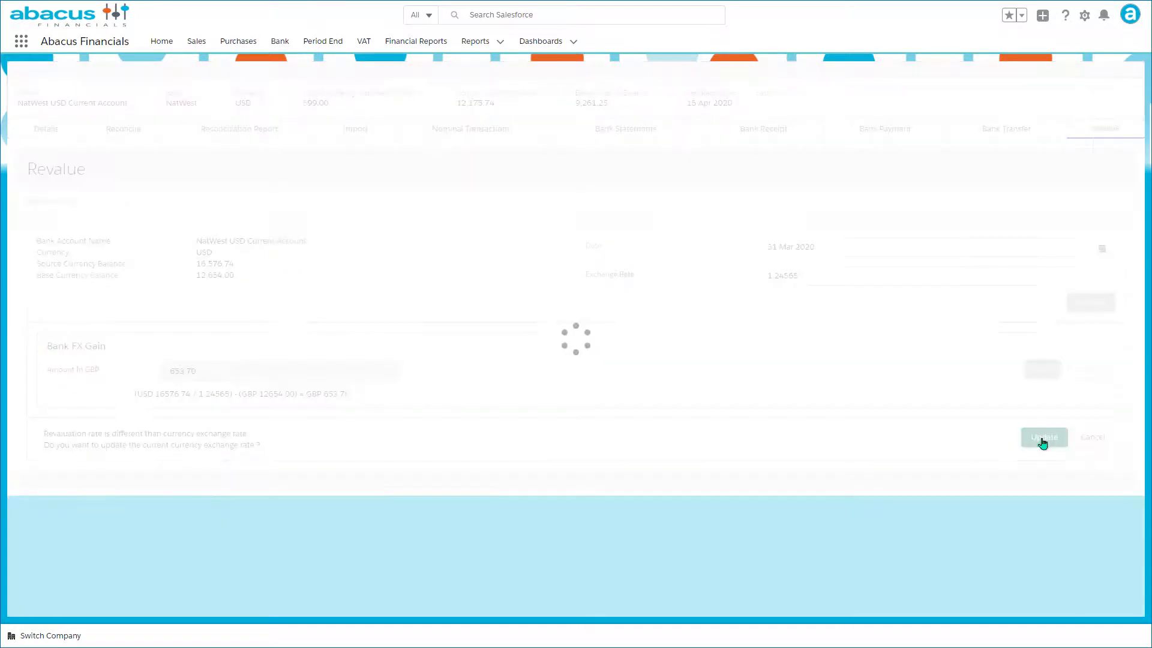
pyautogui.click(1043, 437)
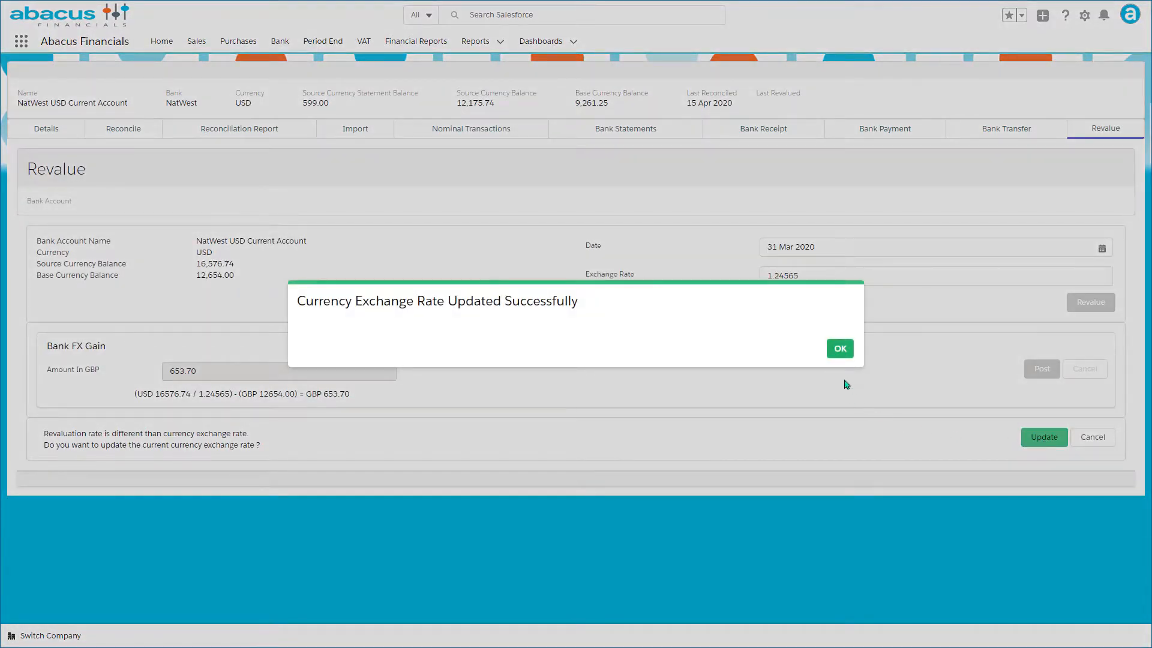
pyautogui.click(839, 348)
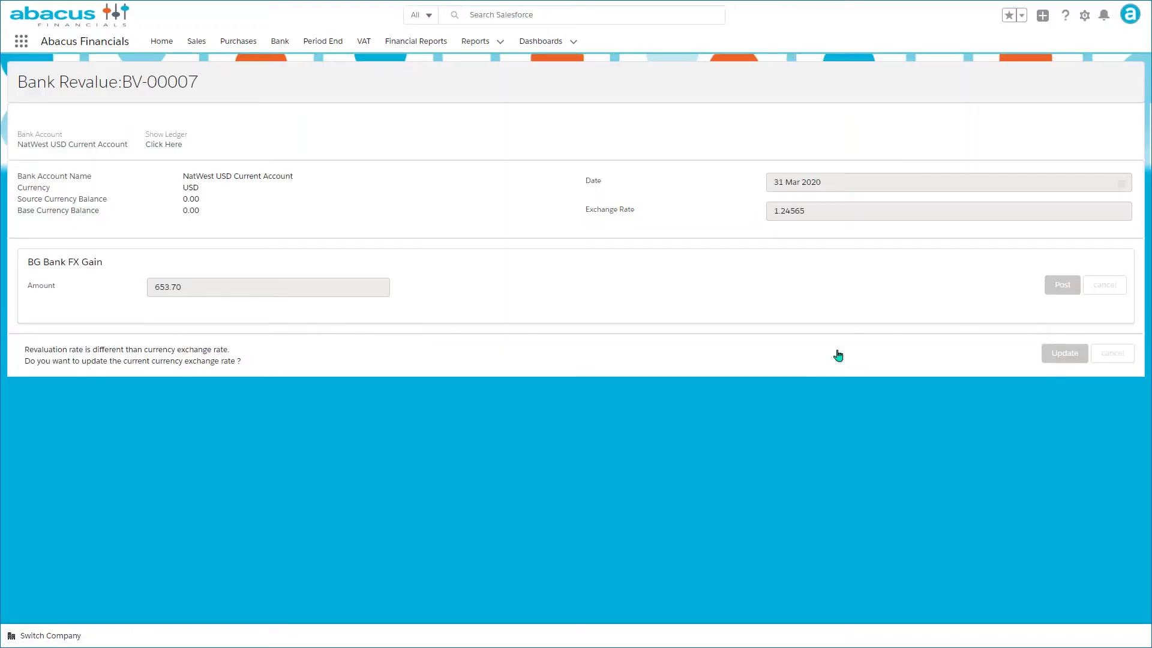
pyautogui.moveTo(323, 41)
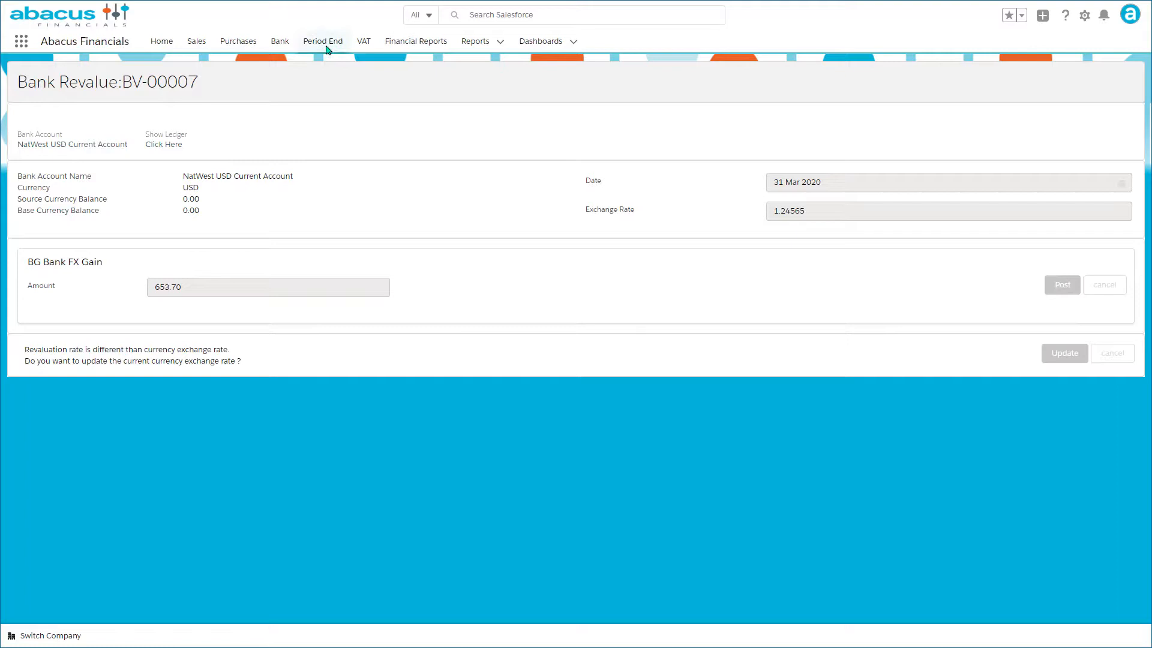
# Step: View the Period End currency exchange rates list showing the new 31 Mar 2020 entry
pyautogui.click(322, 41)
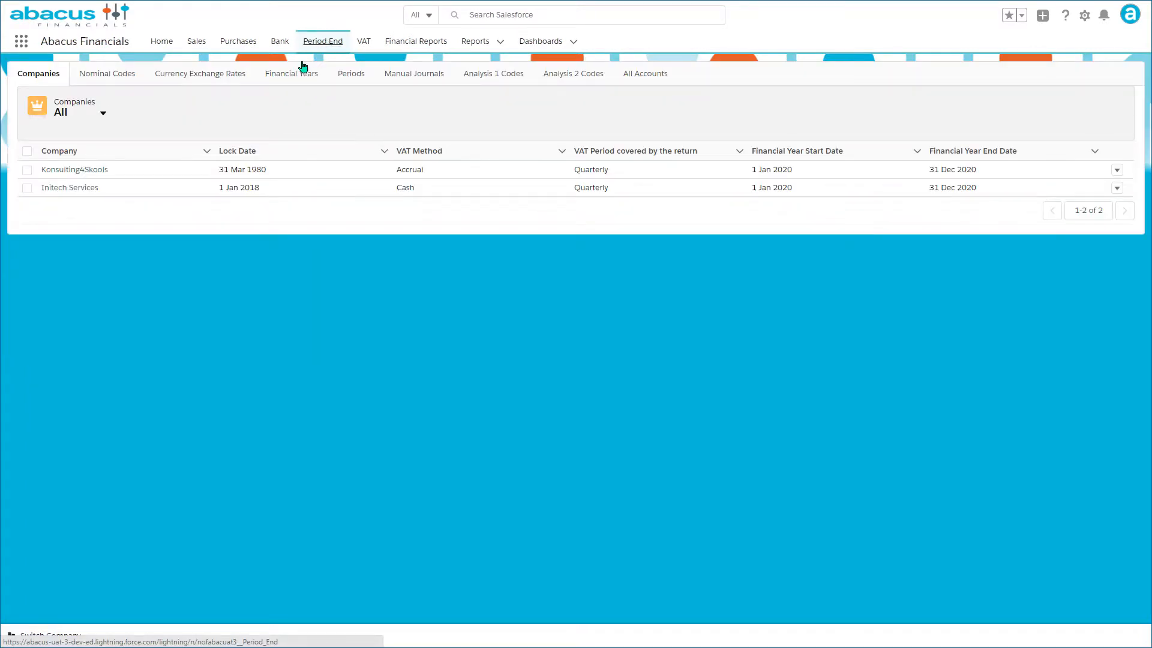
pyautogui.click(199, 73)
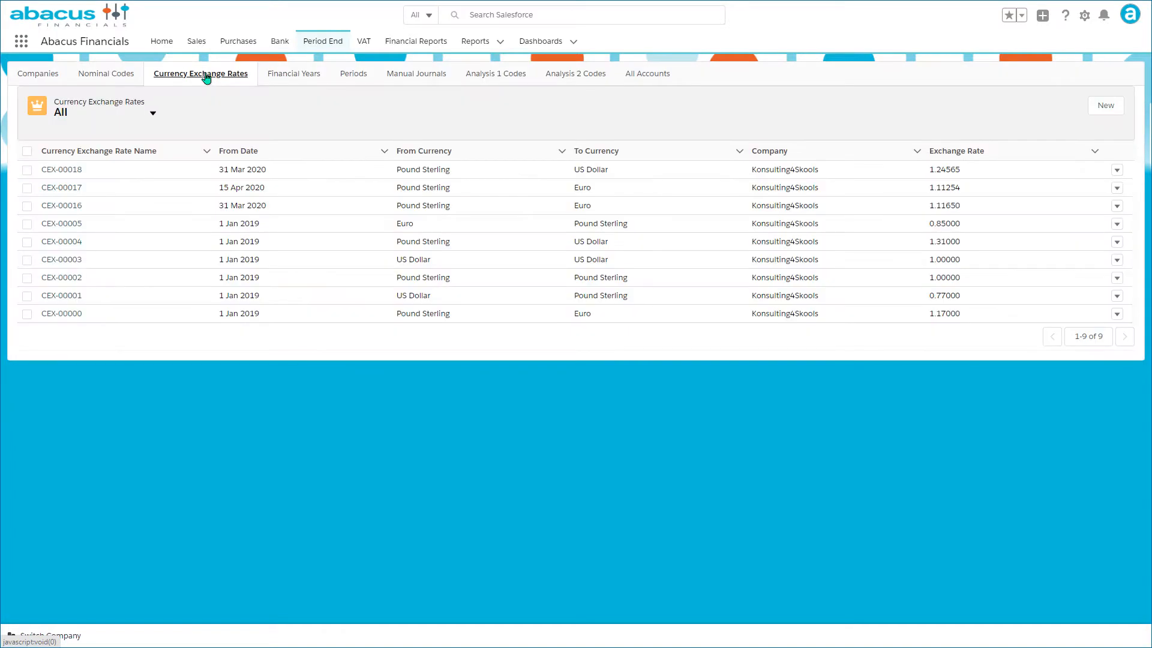